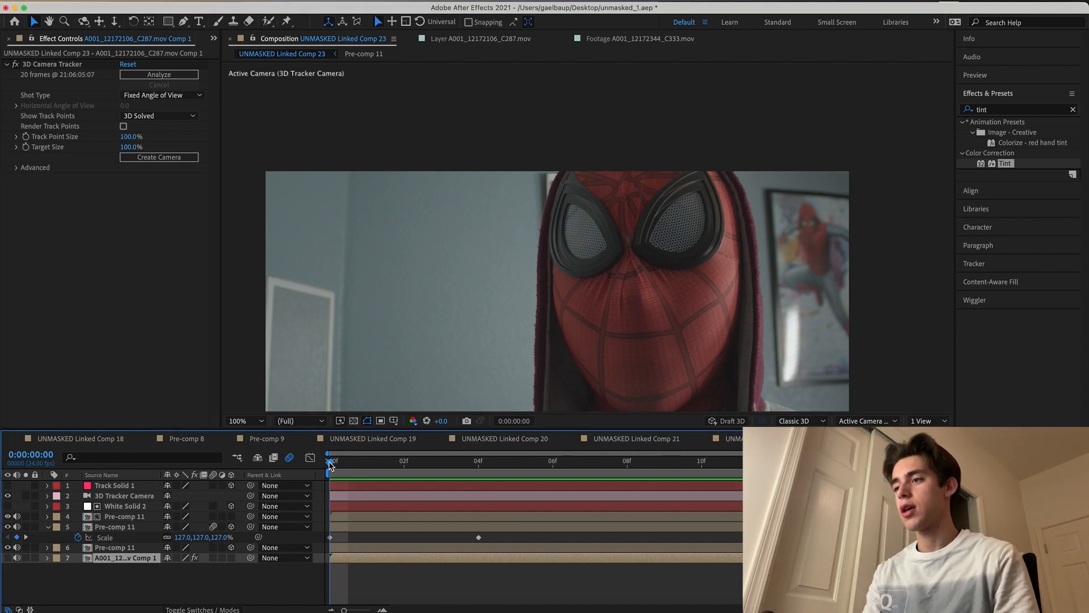
Open the Spider-Man footage precomp and Pen-mask a vertical strip around the face
{"action": "left_click", "coordinate": [369, 461]}
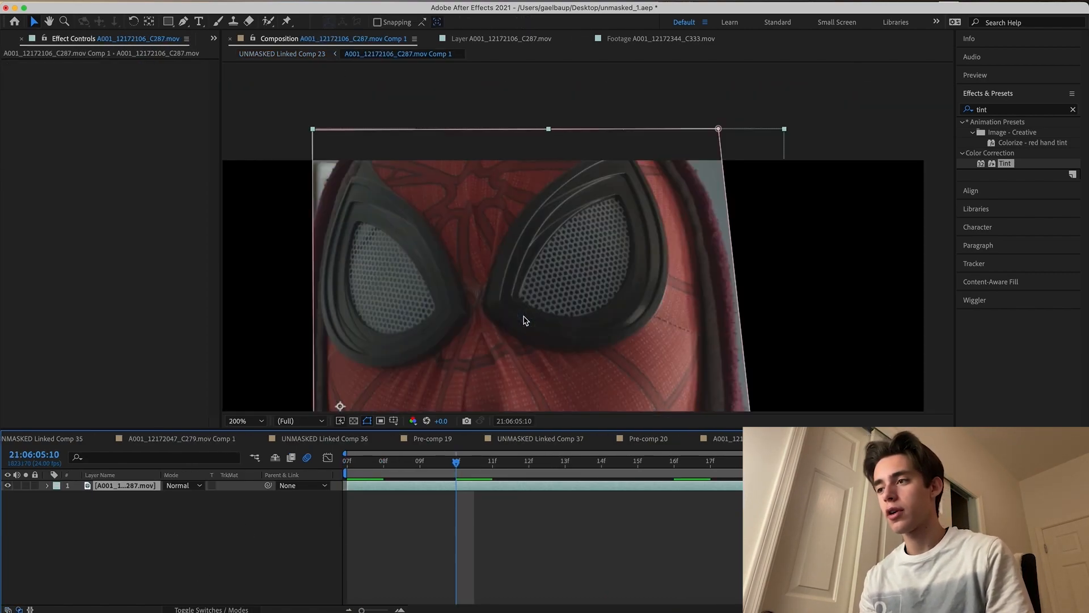
{"action": "left_click", "coordinate": [47, 485]}
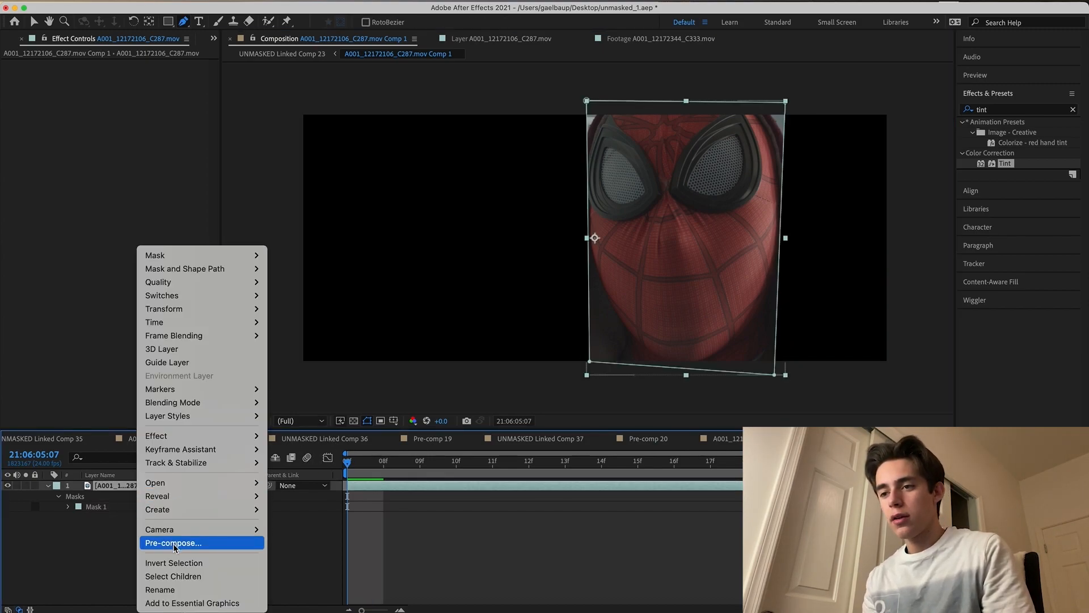
Pre-compose the masked clip into a new composition named 'mask'
{"action": "left_click", "coordinate": [174, 543]}
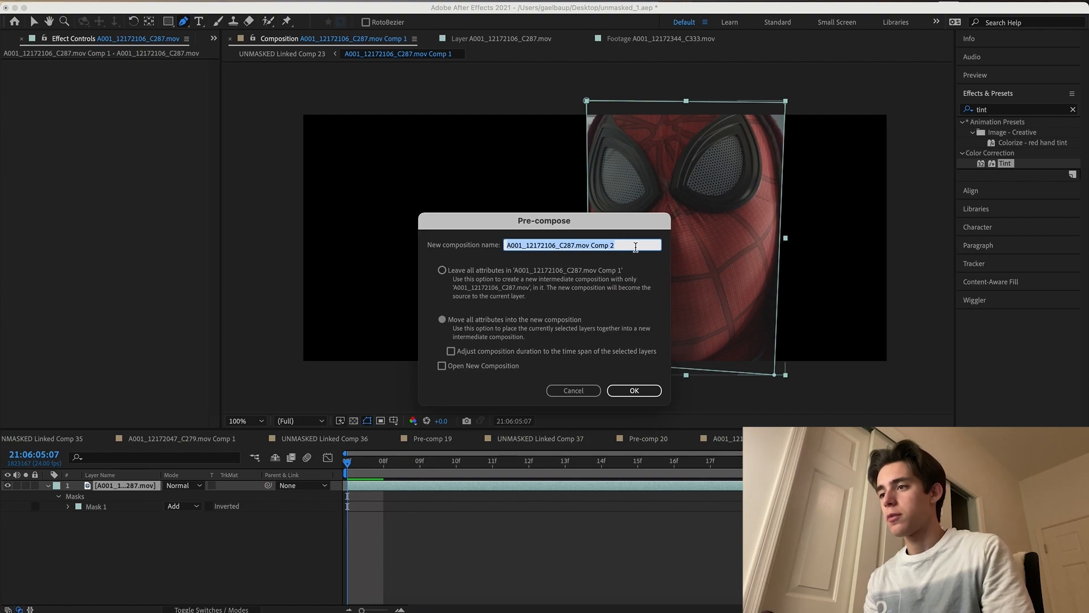
{"action": "type", "text": "mask"}
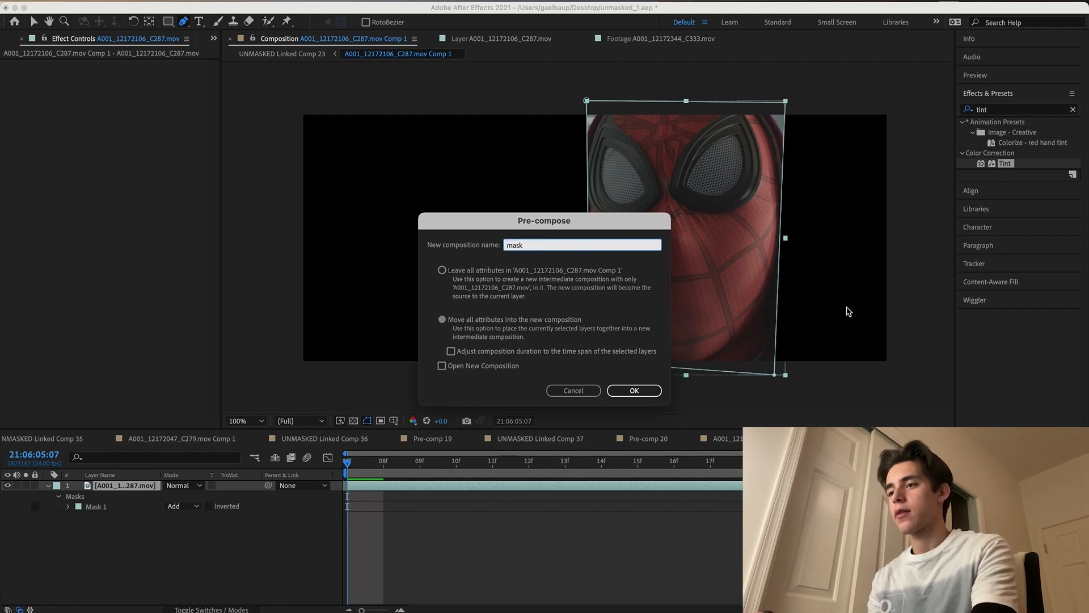
{"action": "left_click", "coordinate": [634, 390]}
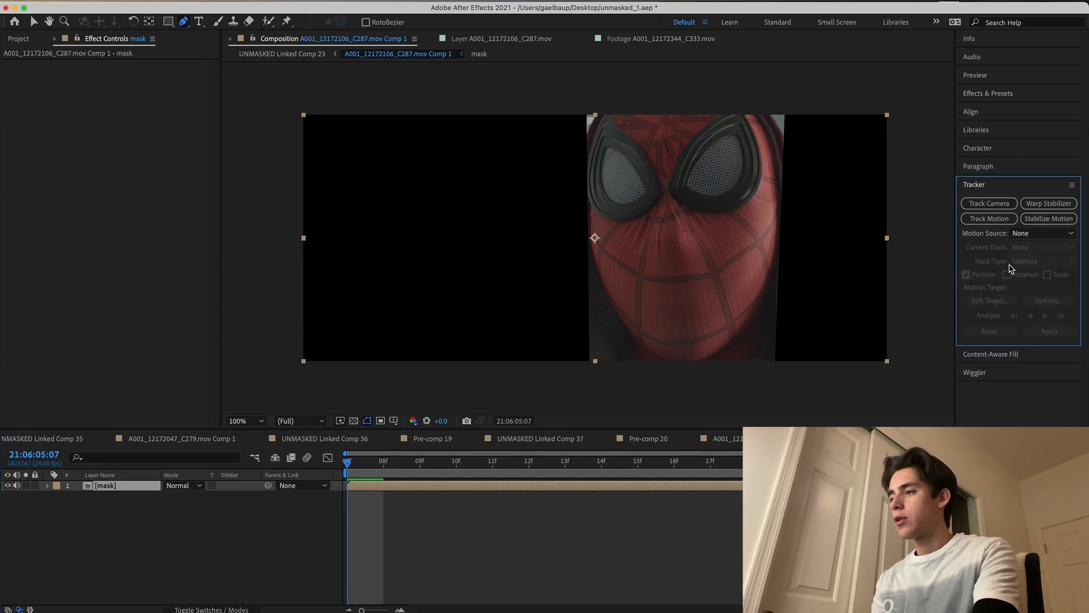
Camera-track the mask layer and create a solid and camera from the track points
{"action": "left_click", "coordinate": [989, 203]}
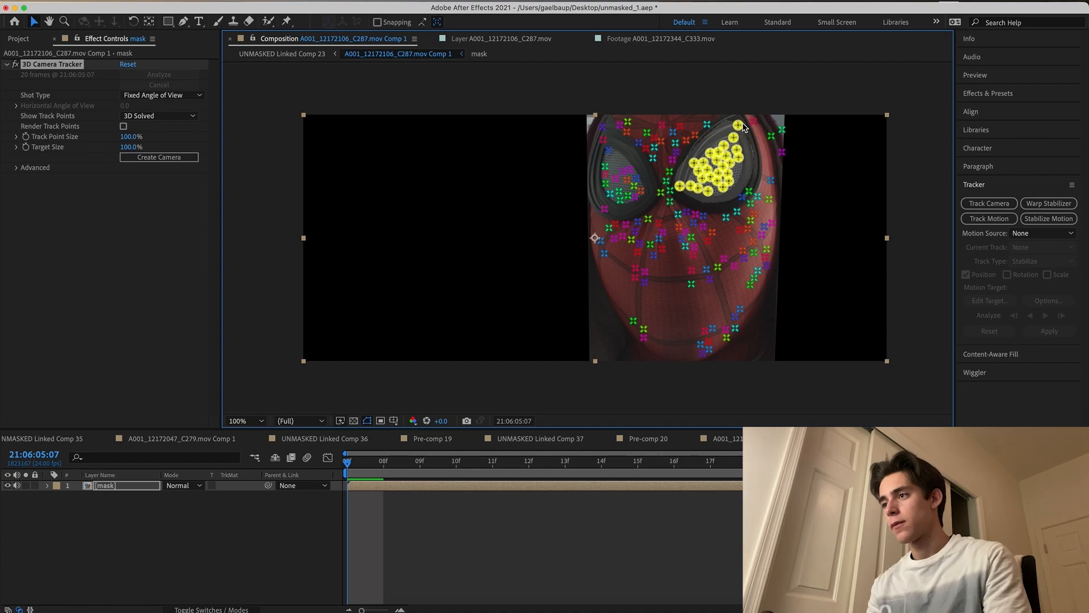
{"action": "right_click", "coordinate": [740, 126]}
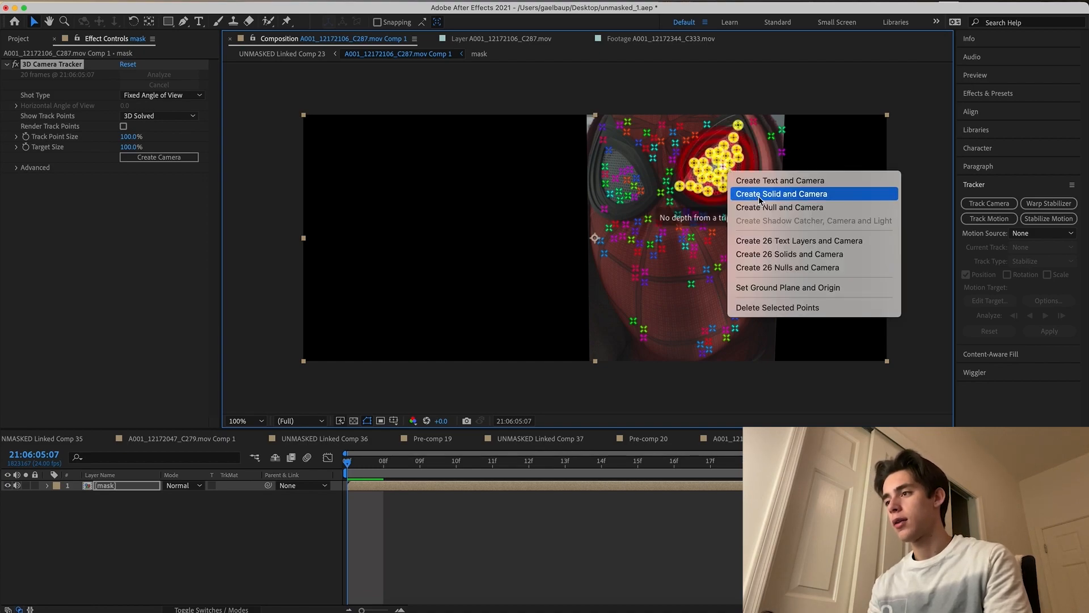
{"action": "left_click", "coordinate": [780, 194]}
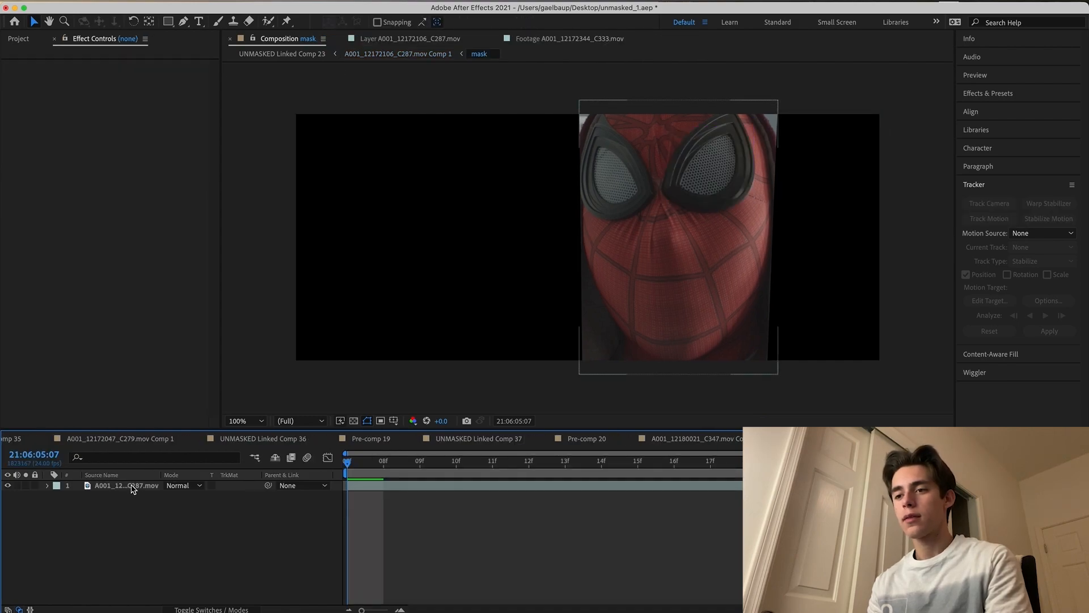
Delete the mask inside the precomp, then rename the lower Comp 1 copy 'background'
{"action": "left_click", "coordinate": [130, 486]}
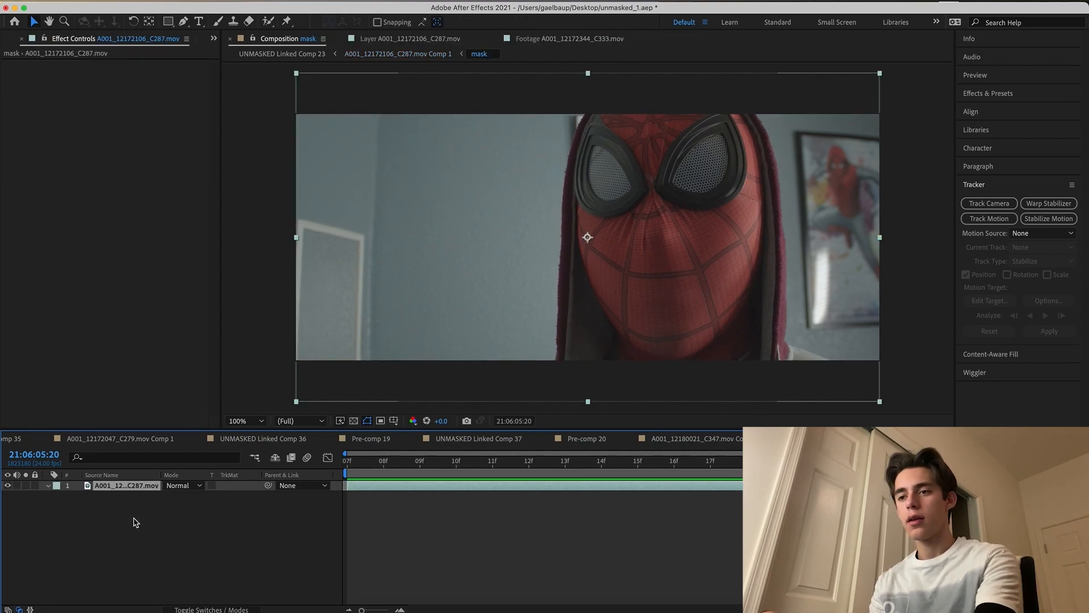
{"action": "left_click", "coordinate": [989, 203]}
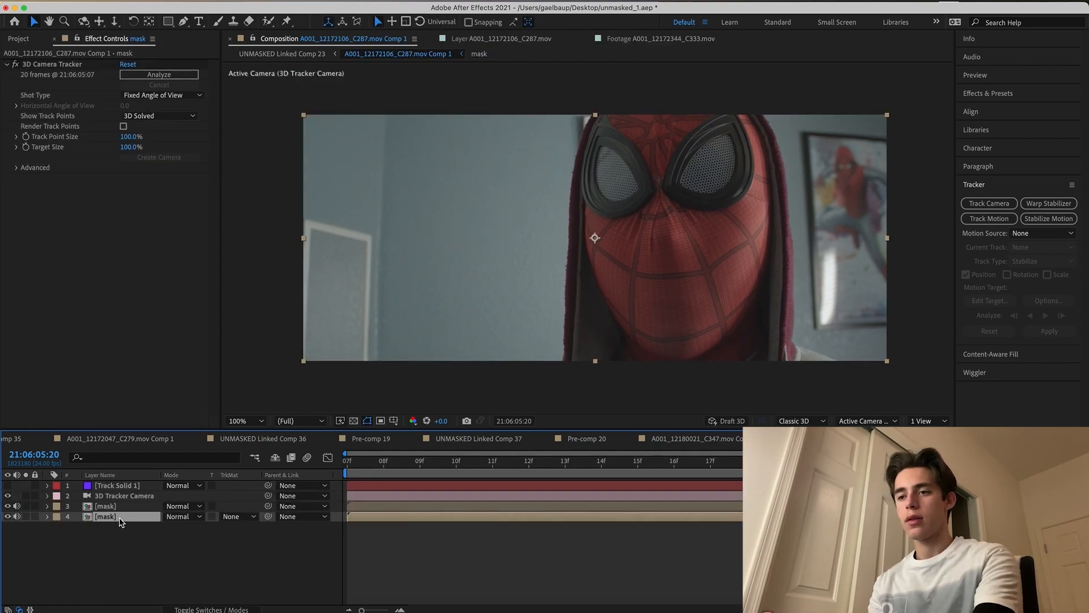
{"action": "right_click", "coordinate": [119, 516]}
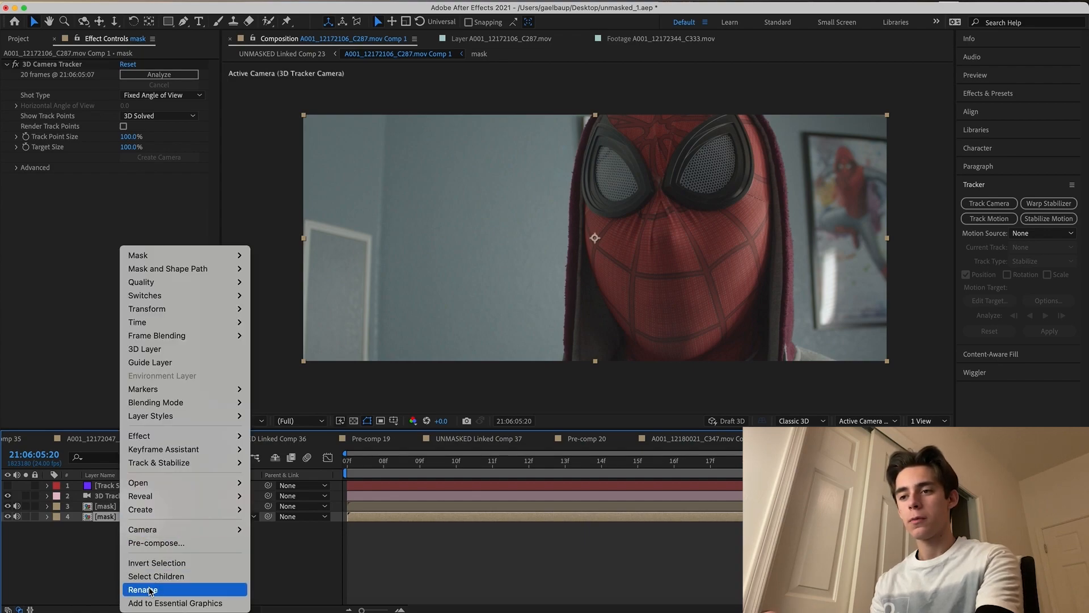
{"action": "left_click", "coordinate": [146, 589]}
{"action": "type", "text": "background"}
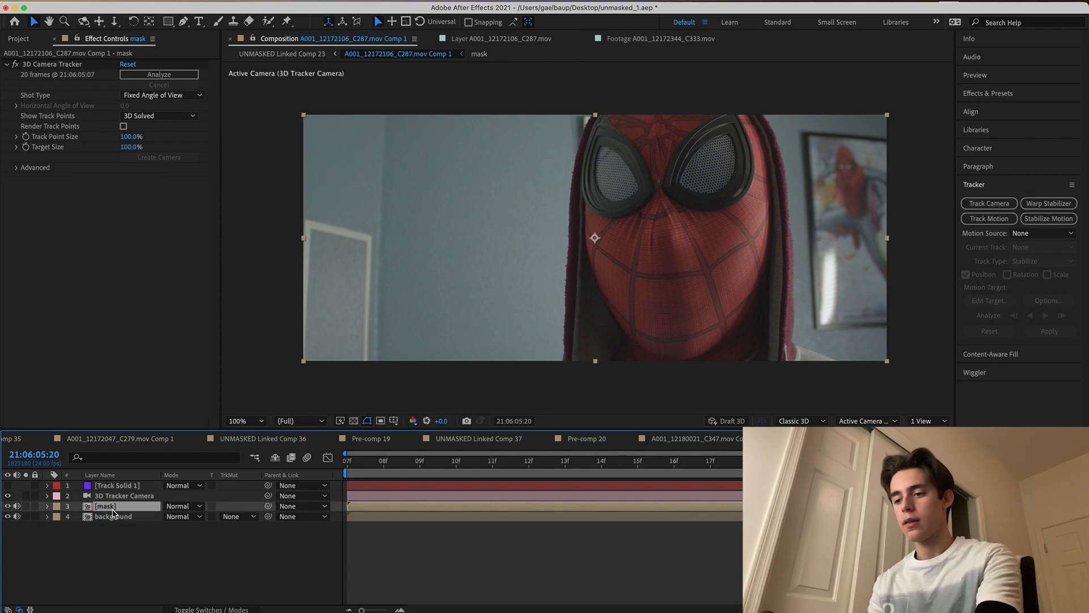
Rename the upper mask copies 'alpha matte' and 'lens frame'
{"action": "right_click", "coordinate": [105, 506]}
{"action": "type", "text": "a"}
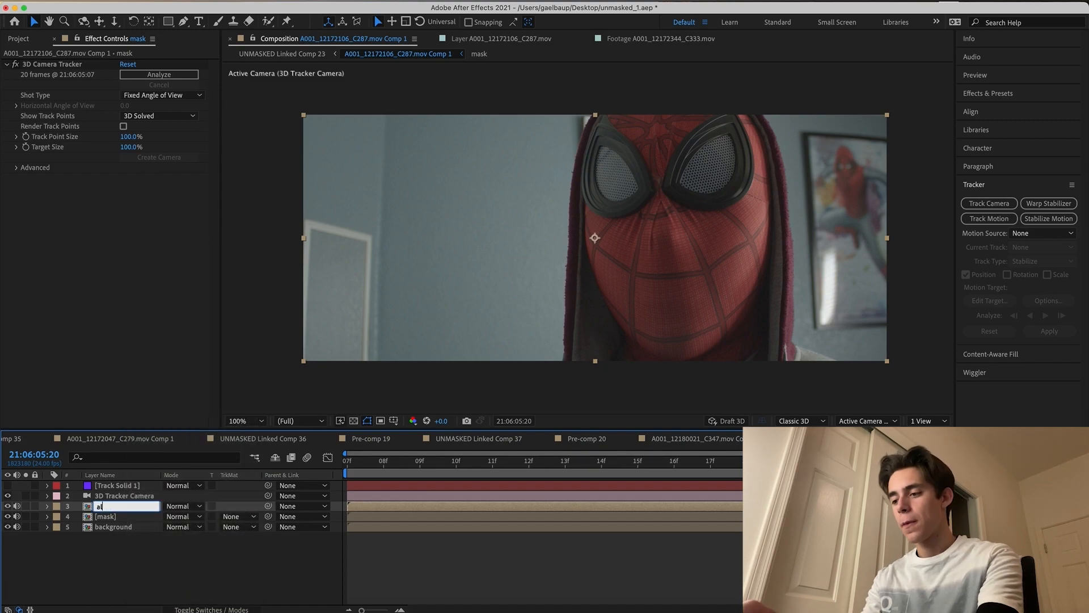
{"action": "type", "text": "lpha matte"}
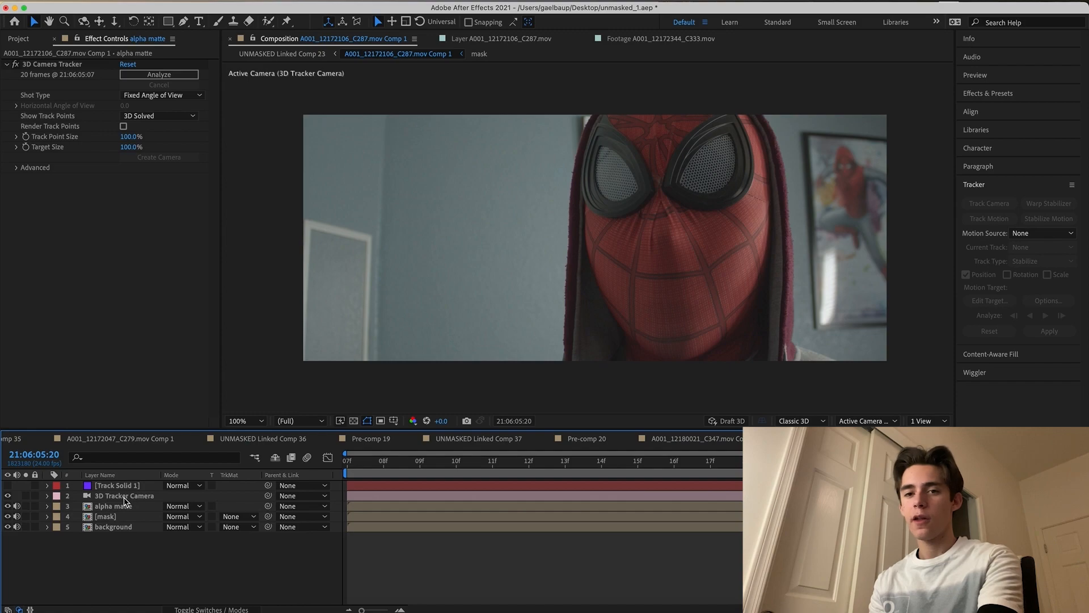
{"action": "left_click", "coordinate": [113, 507]}
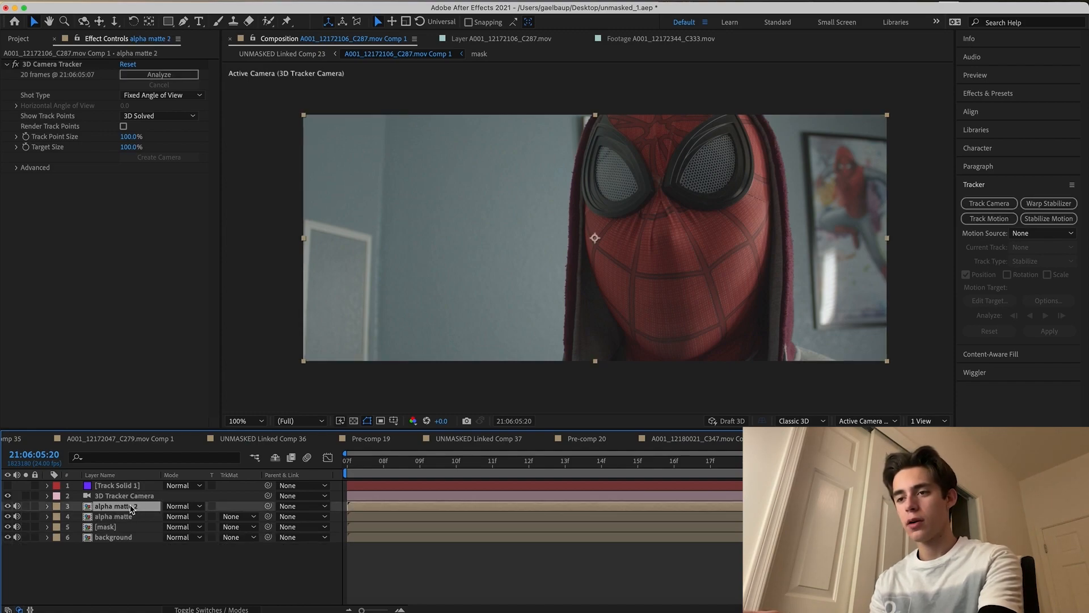
{"action": "right_click", "coordinate": [116, 506]}
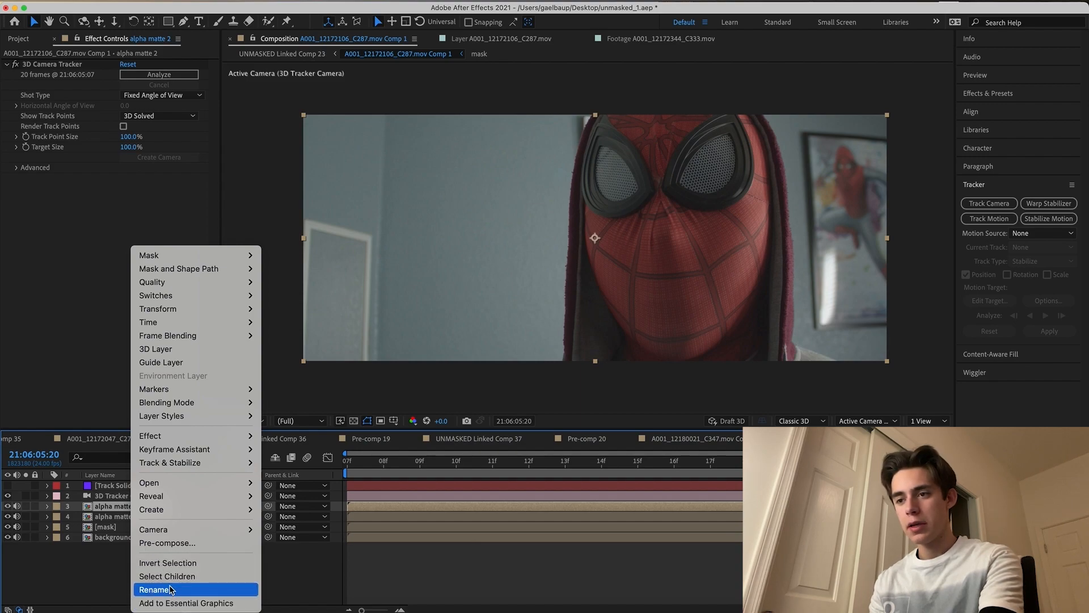
{"action": "left_click", "coordinate": [155, 589]}
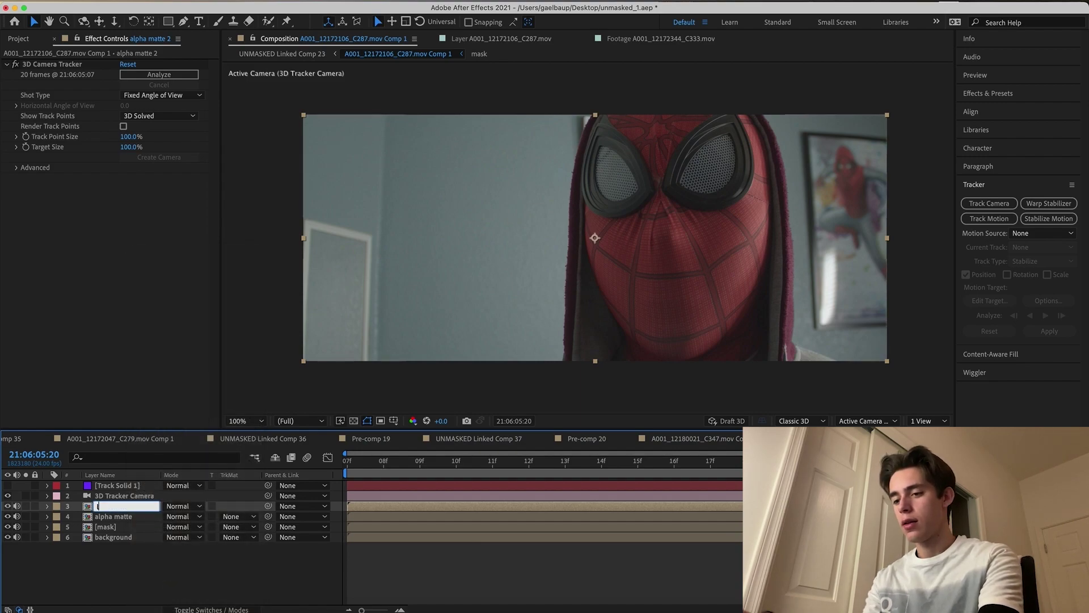
{"action": "type", "text": "lens frame"}
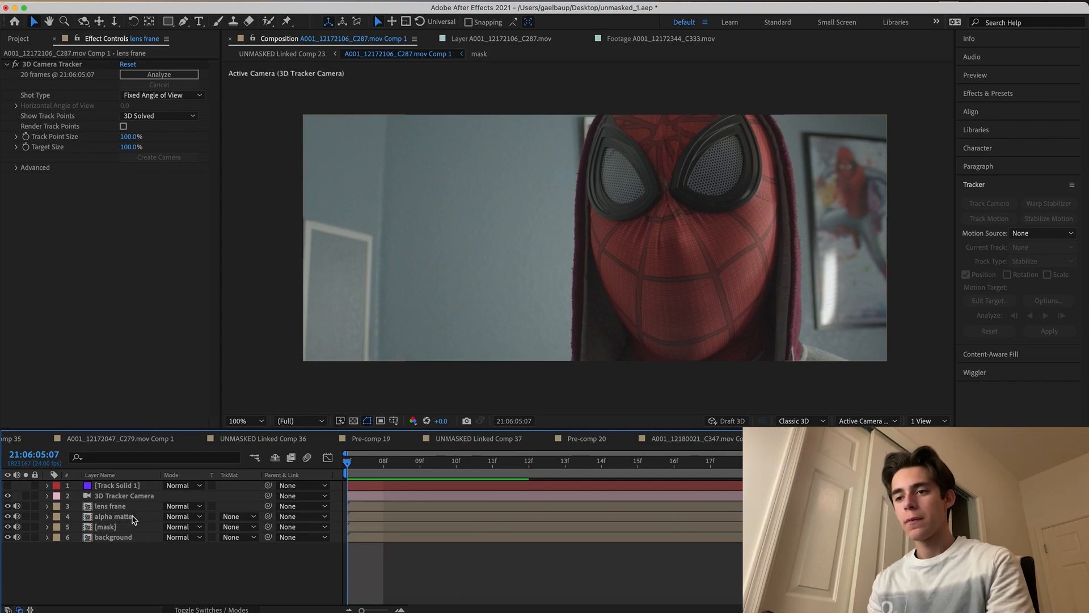
Freeze-frame alpha matte and lens frame and delete their 3D Camera Tracker effects
{"action": "right_click", "coordinate": [113, 517]}
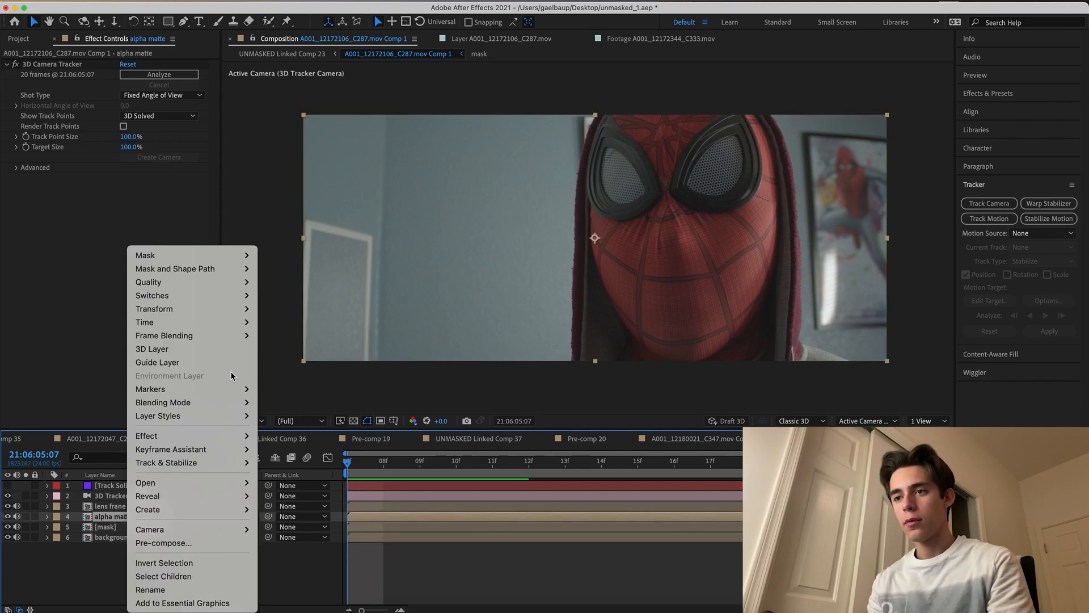
{"action": "mouse_move", "coordinate": [164, 322]}
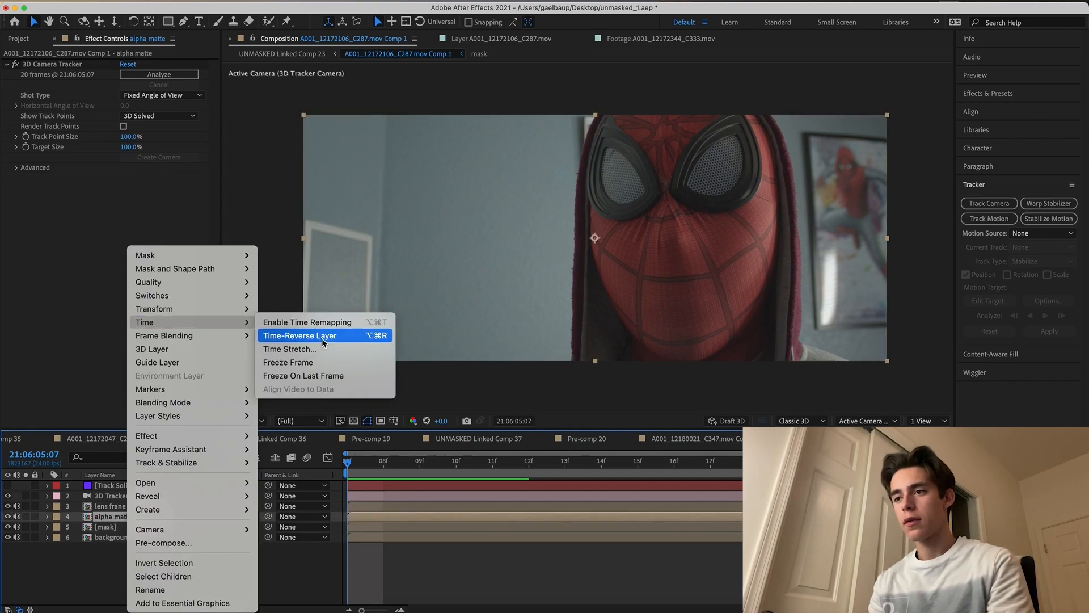
{"action": "mouse_move", "coordinate": [299, 362]}
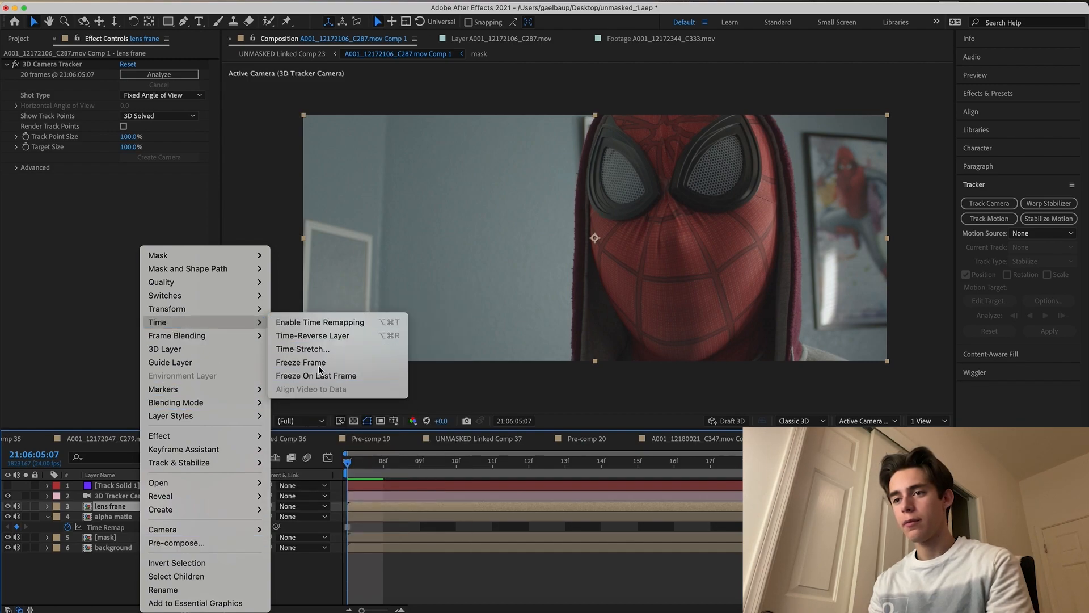
{"action": "left_click", "coordinate": [321, 323]}
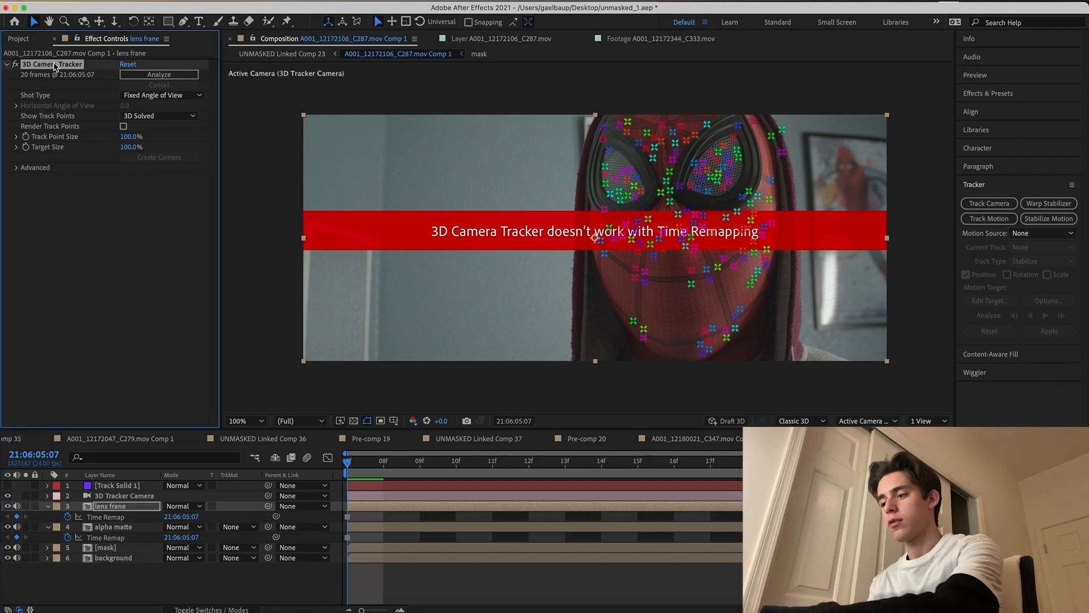
{"action": "left_click", "coordinate": [105, 526]}
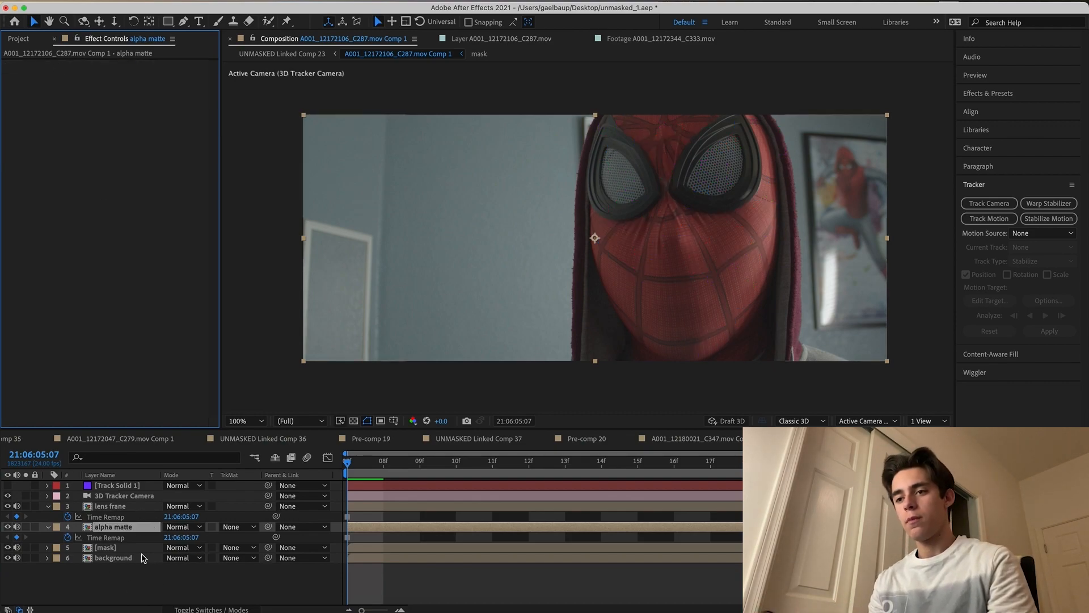
{"action": "left_click", "coordinate": [108, 558]}
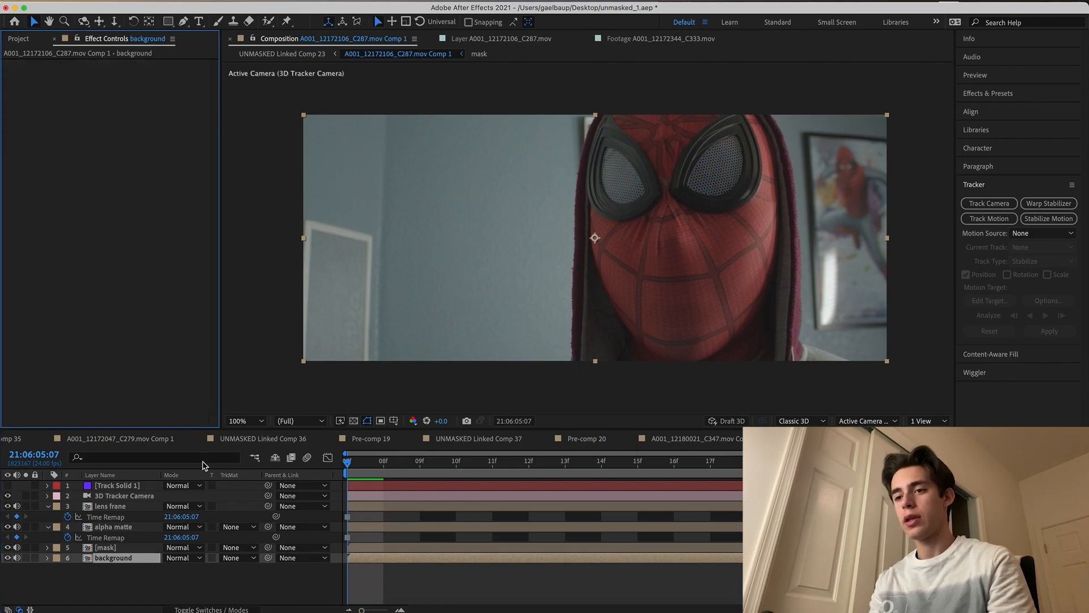
{"action": "left_click", "coordinate": [105, 547]}
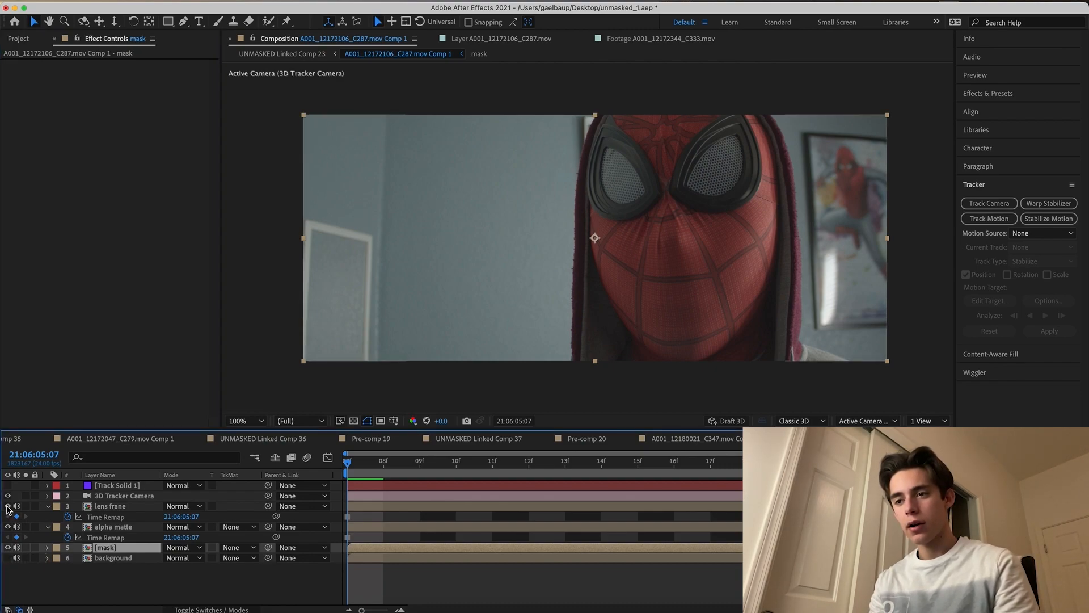
Hide lens frame and trace a closed mask around the right lens on alpha matte
{"action": "left_click", "coordinate": [112, 526]}
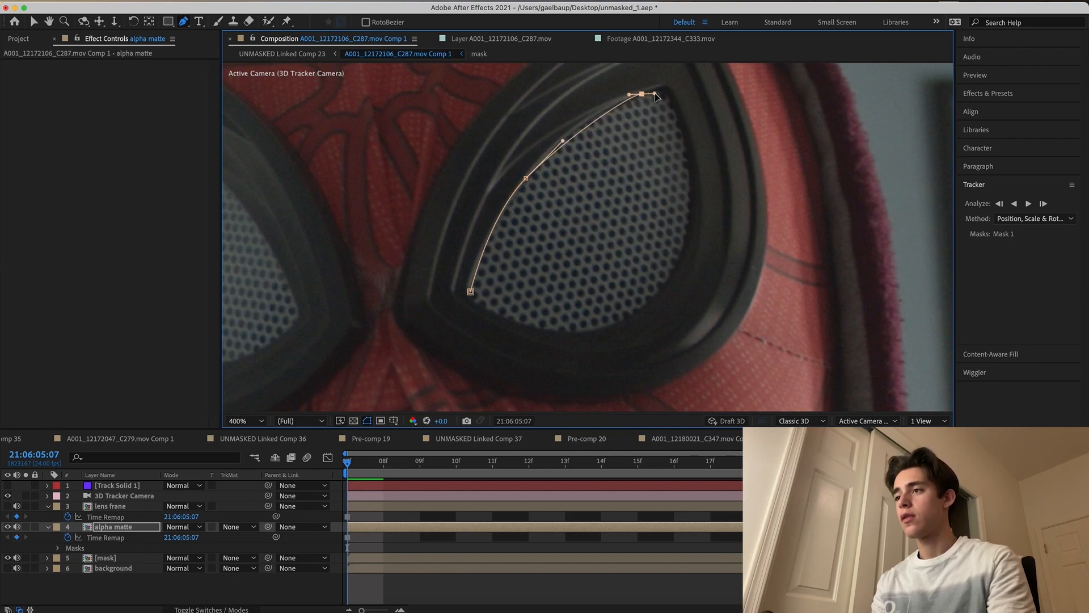
{"action": "left_click_drag", "start_coordinate": [641, 96], "coordinate": [666, 86]}
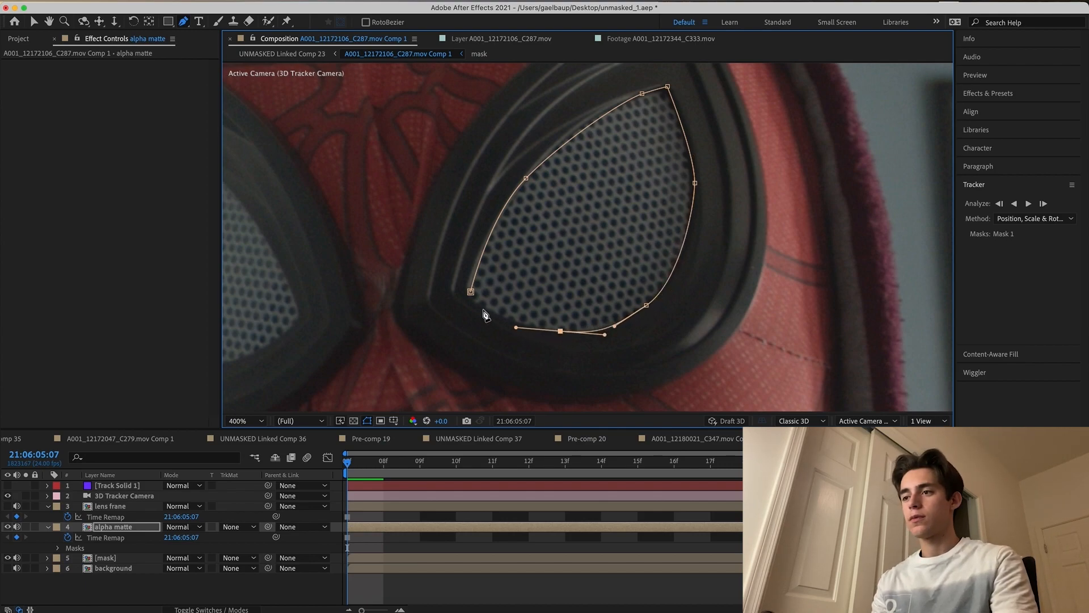
{"action": "left_click_drag", "start_coordinate": [469, 291], "coordinate": [476, 304]}
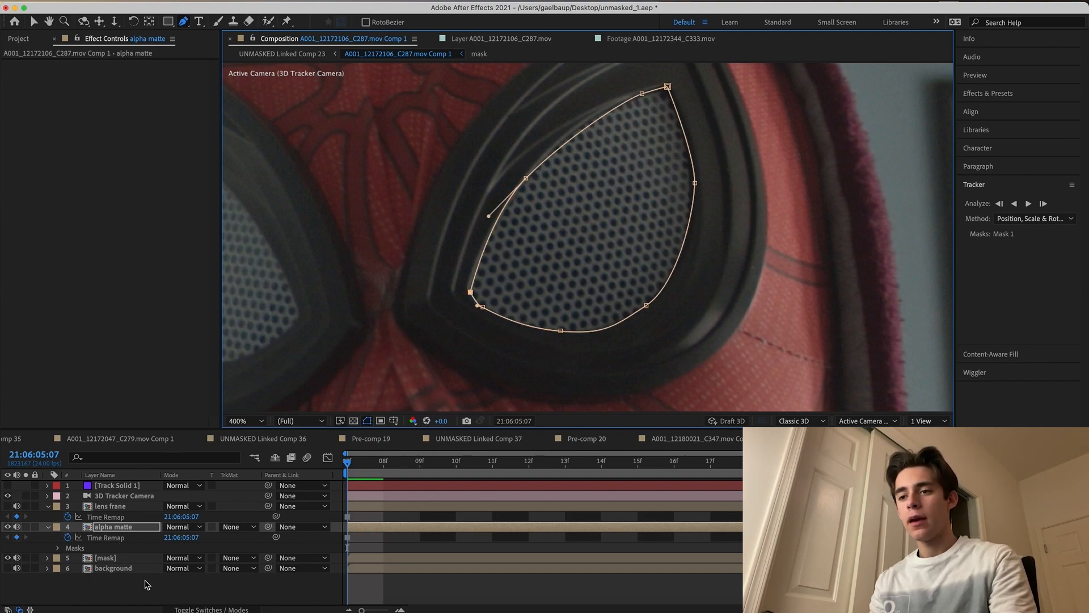
{"action": "type", "text": "tint"}
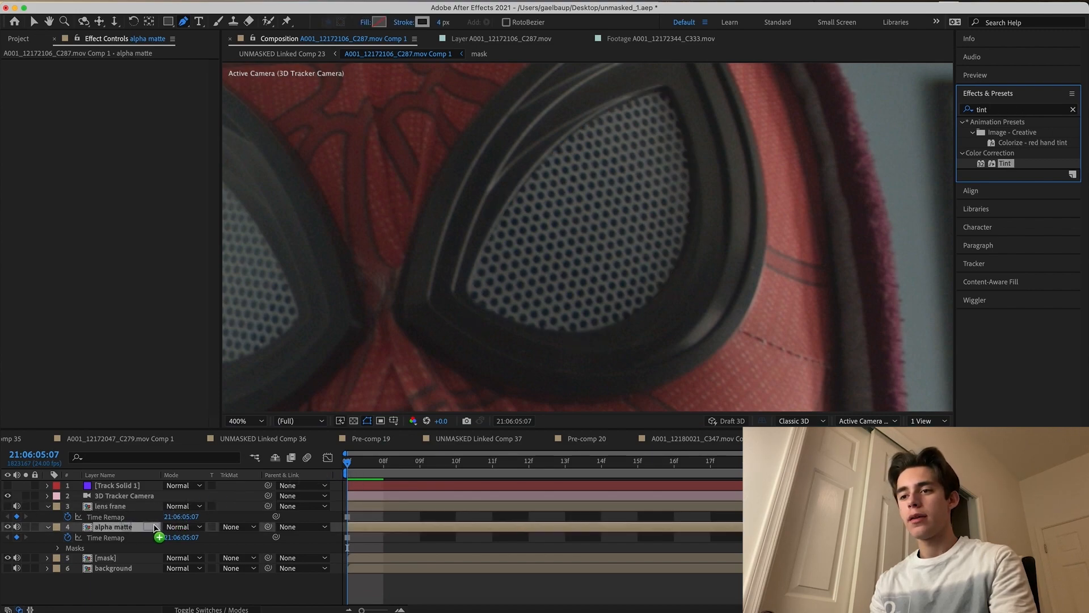
Apply Tint to alpha matte with Map Black To set to white (FFFFFF)
{"action": "left_click", "coordinate": [126, 74]}
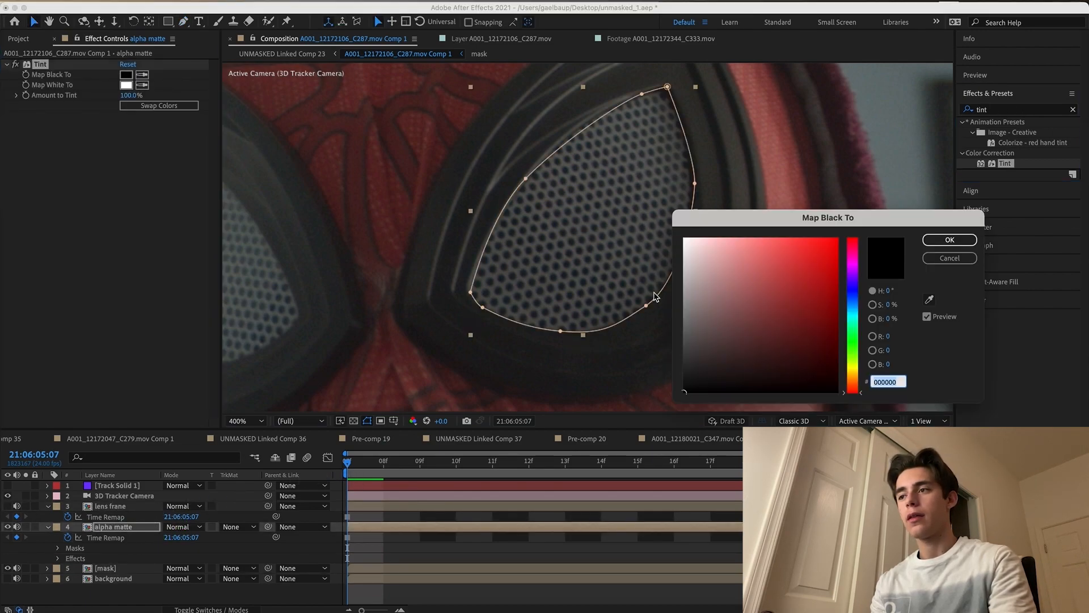
{"action": "left_click", "coordinate": [687, 238]}
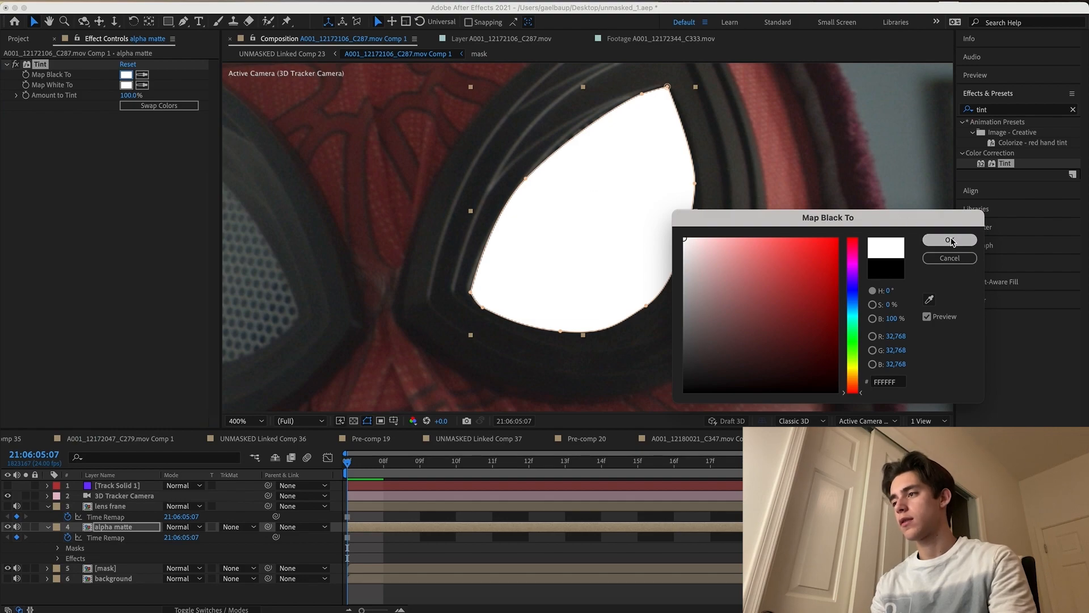
{"action": "left_click", "coordinate": [950, 240]}
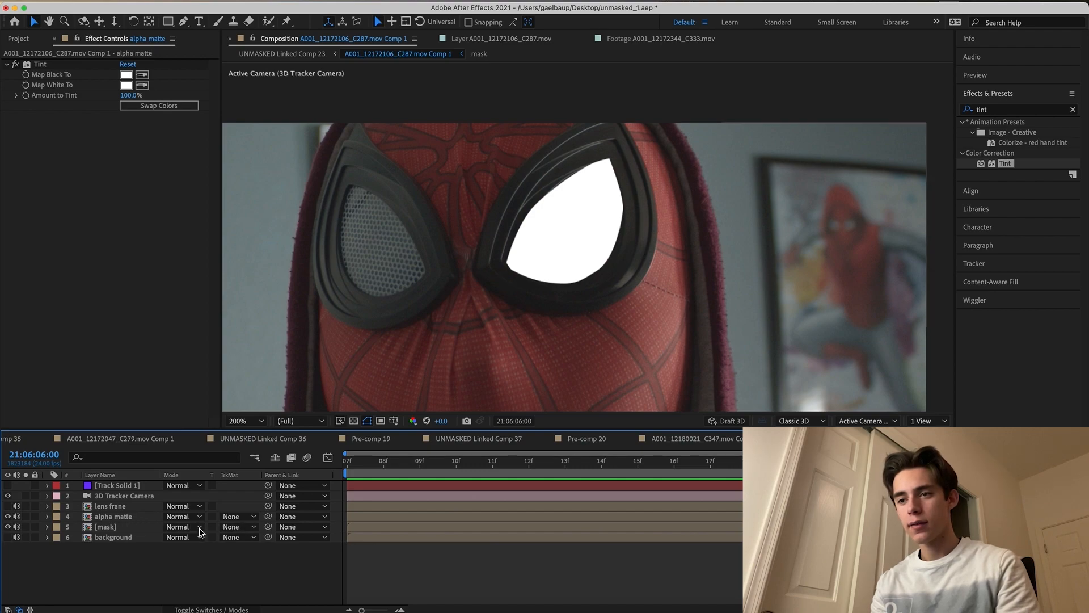
Set the mask layer's track matte to Alpha Inverted Matte 'alpha matte'
{"action": "left_click", "coordinate": [238, 526]}
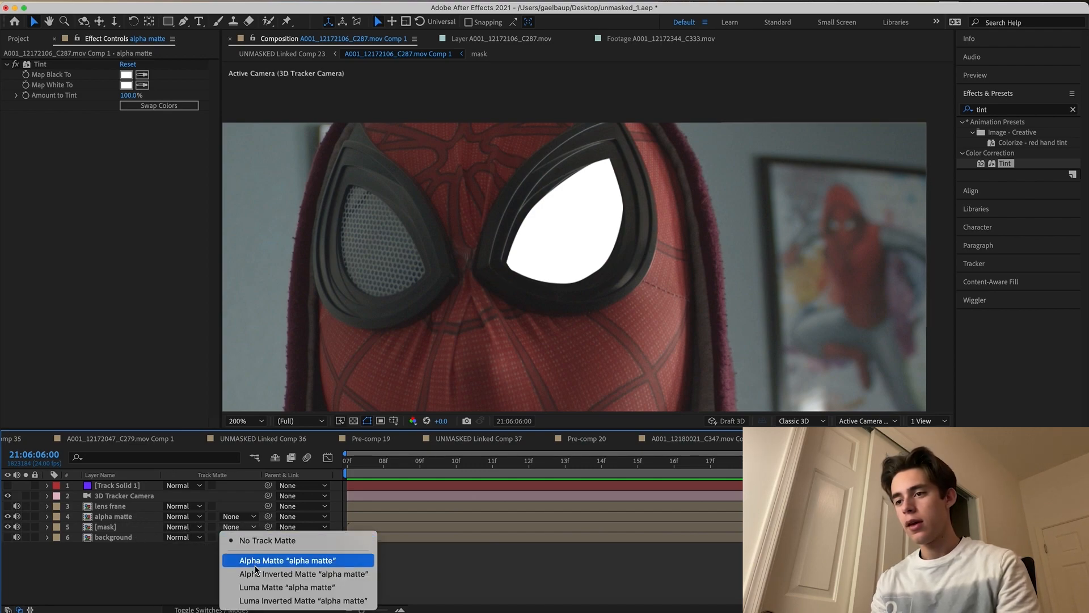
{"action": "mouse_move", "coordinate": [275, 590]}
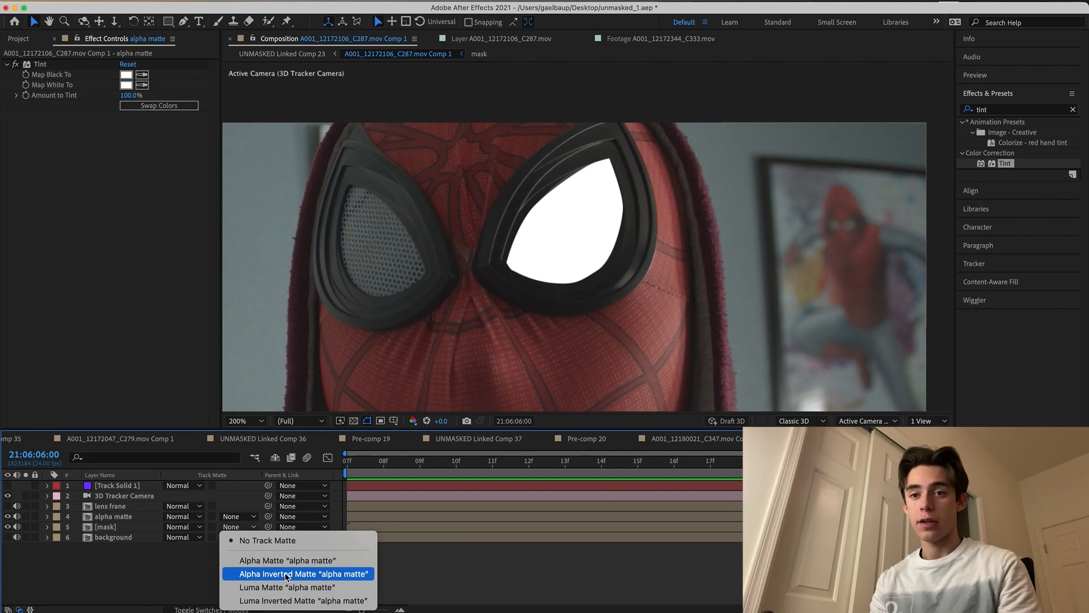
{"action": "left_click", "coordinate": [302, 574]}
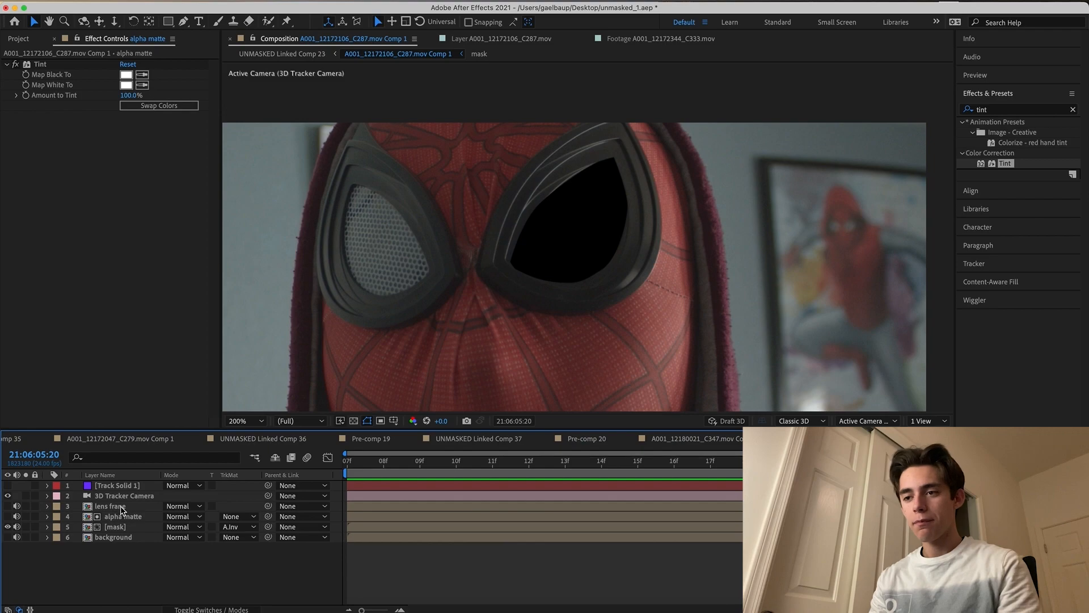
Draw an outer mask around the right lens frame on lens frame
{"action": "left_click", "coordinate": [105, 505]}
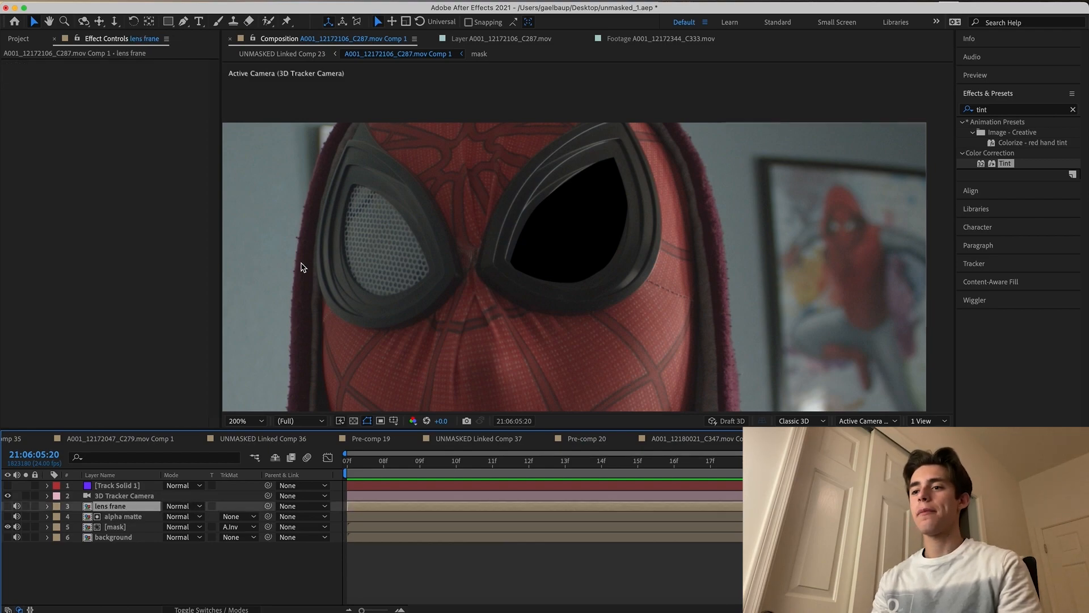
{"action": "mouse_move", "coordinate": [209, 332]}
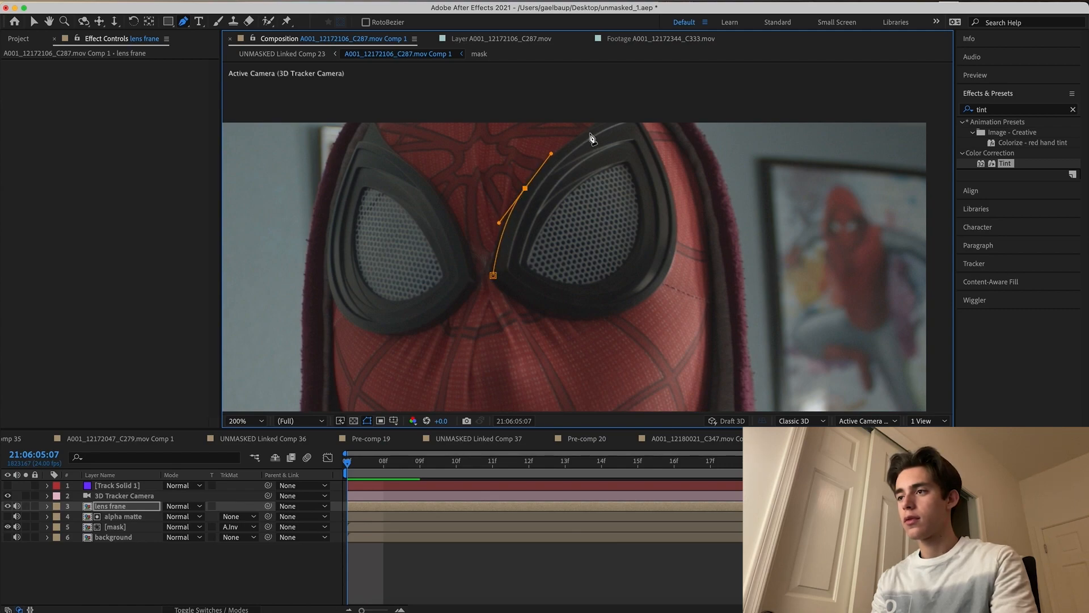
{"action": "left_click_drag", "start_coordinate": [551, 155], "coordinate": [621, 124]}
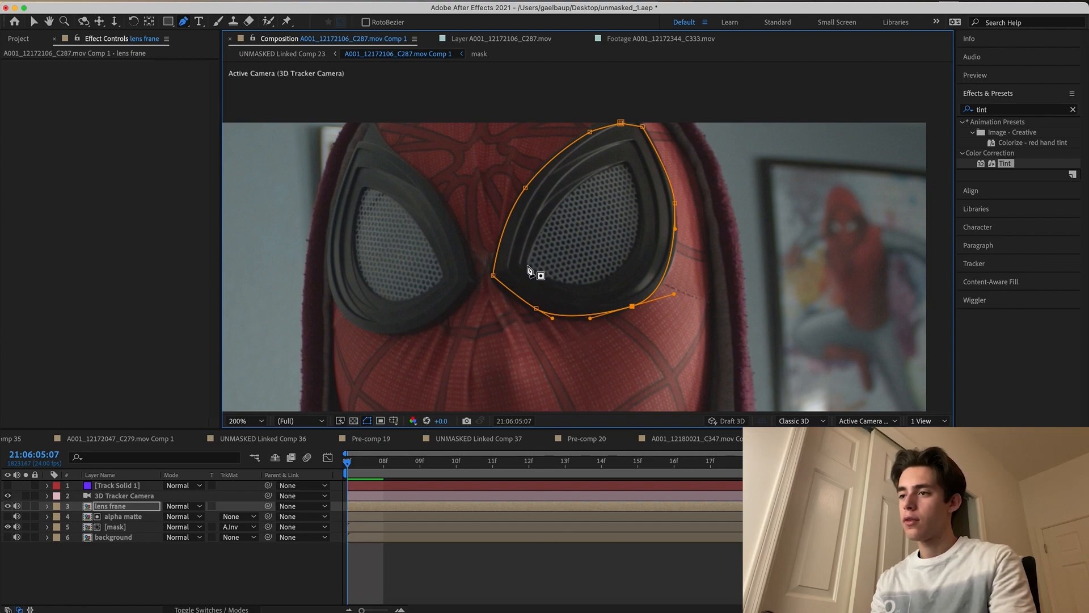
Trace and refine a closed inner mask along the right lens opening
{"action": "left_click_drag", "start_coordinate": [530, 272], "coordinate": [554, 214]}
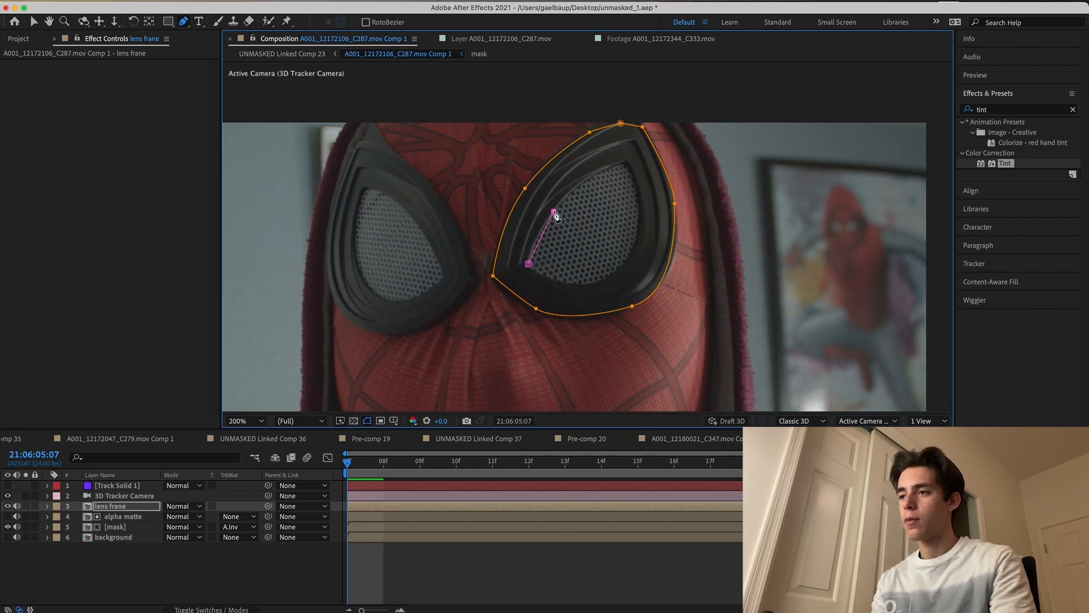
{"action": "left_click_drag", "start_coordinate": [554, 214], "coordinate": [610, 171]}
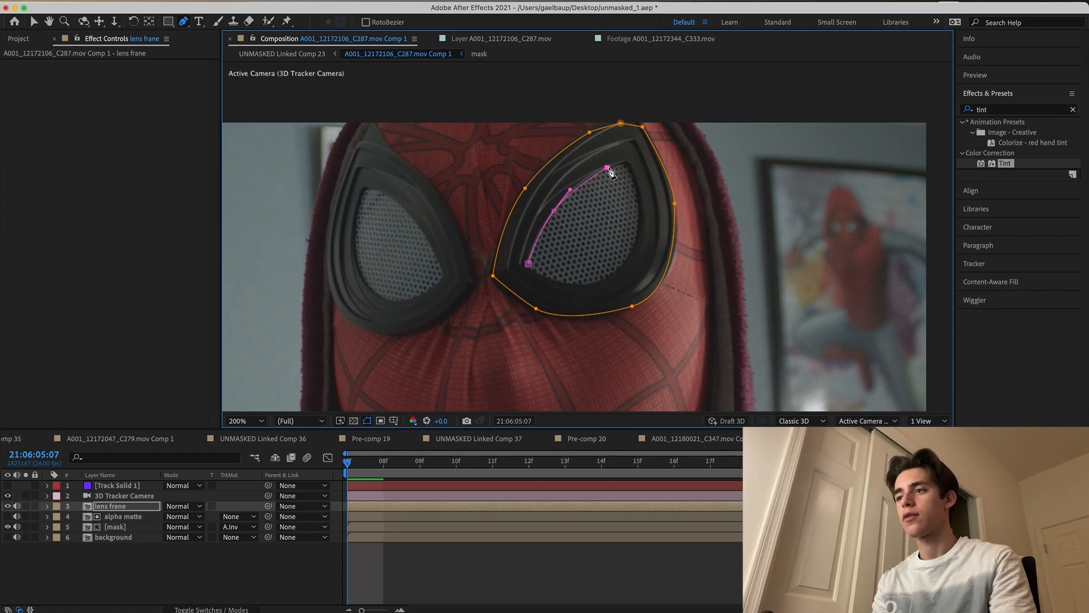
{"action": "left_click_drag", "start_coordinate": [607, 171], "coordinate": [626, 161]}
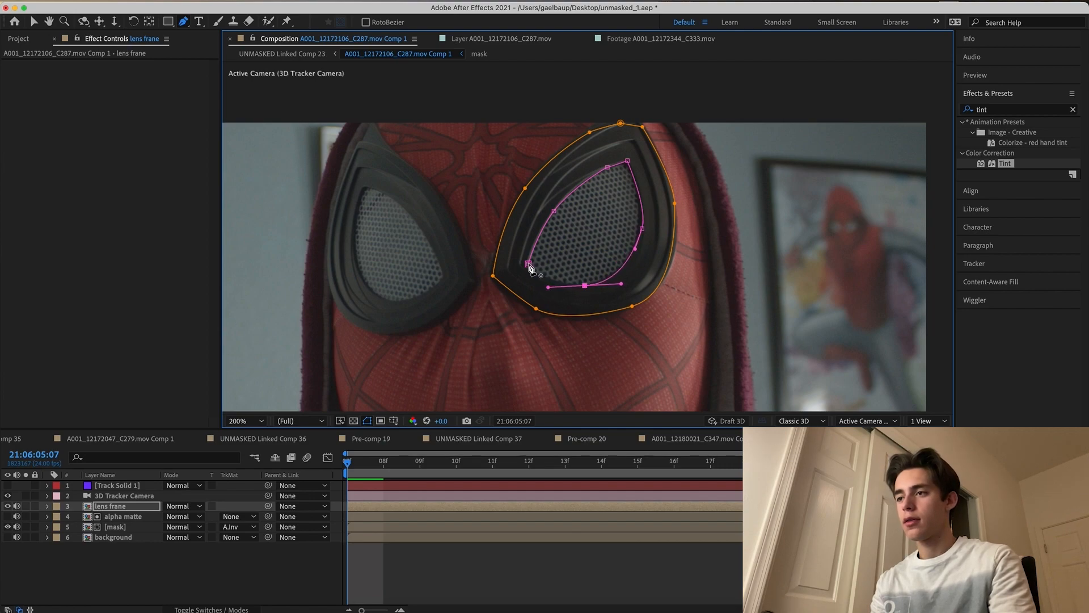
{"action": "left_click_drag", "start_coordinate": [528, 265], "coordinate": [539, 273]}
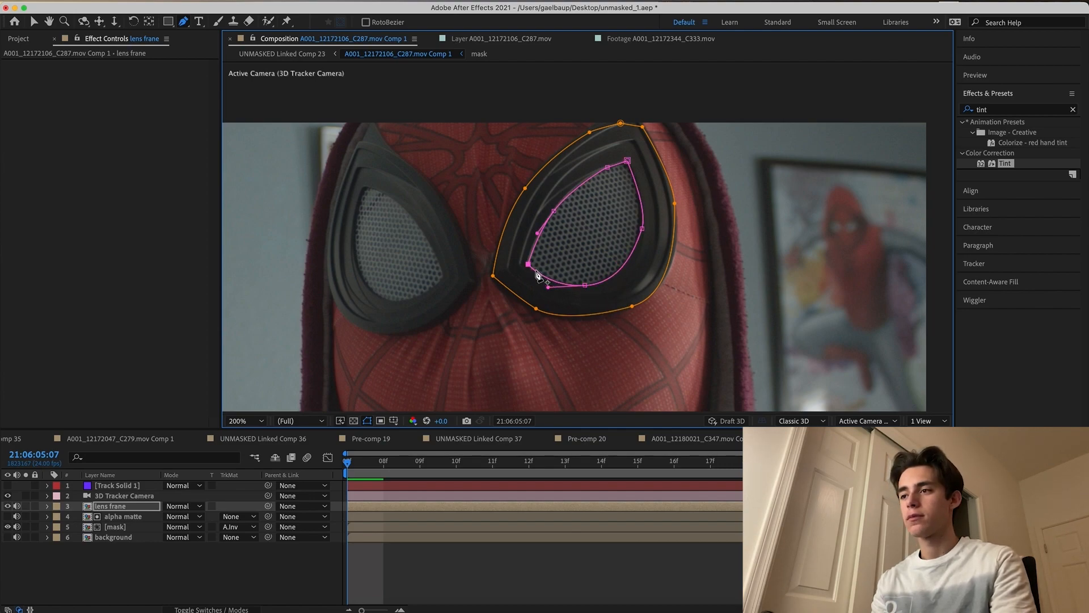
{"action": "left_click_drag", "start_coordinate": [535, 271], "coordinate": [549, 251]}
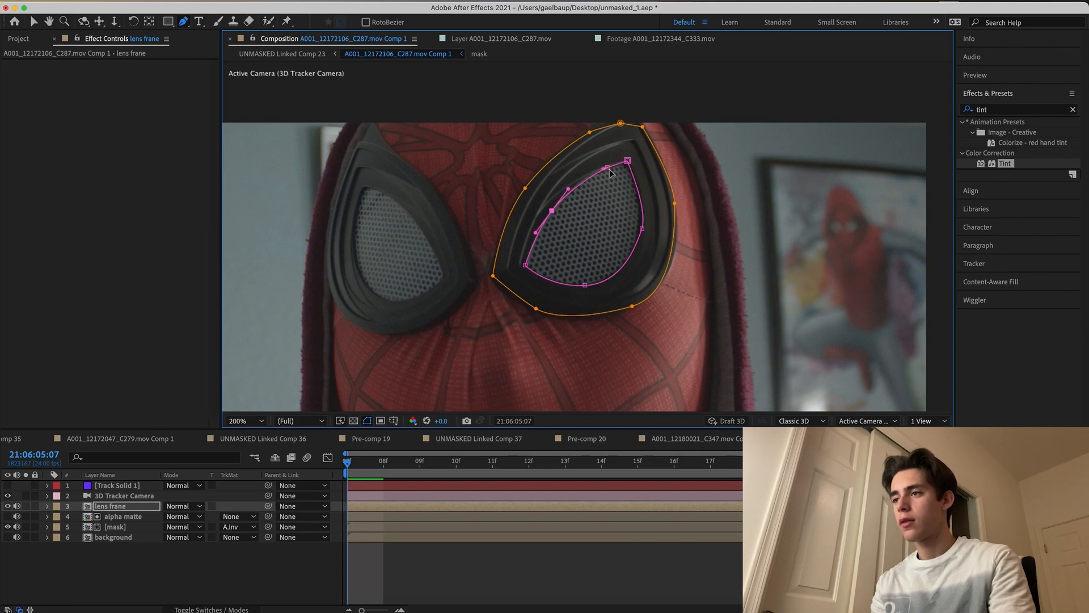
{"action": "left_click_drag", "start_coordinate": [610, 173], "coordinate": [599, 167]}
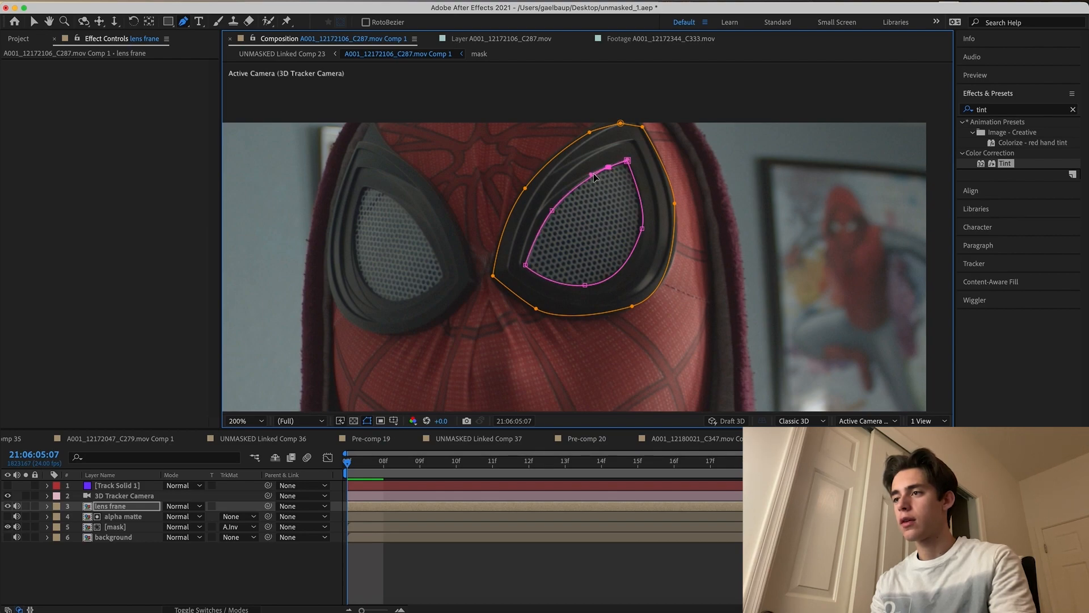
{"action": "left_click_drag", "start_coordinate": [603, 162], "coordinate": [624, 160]}
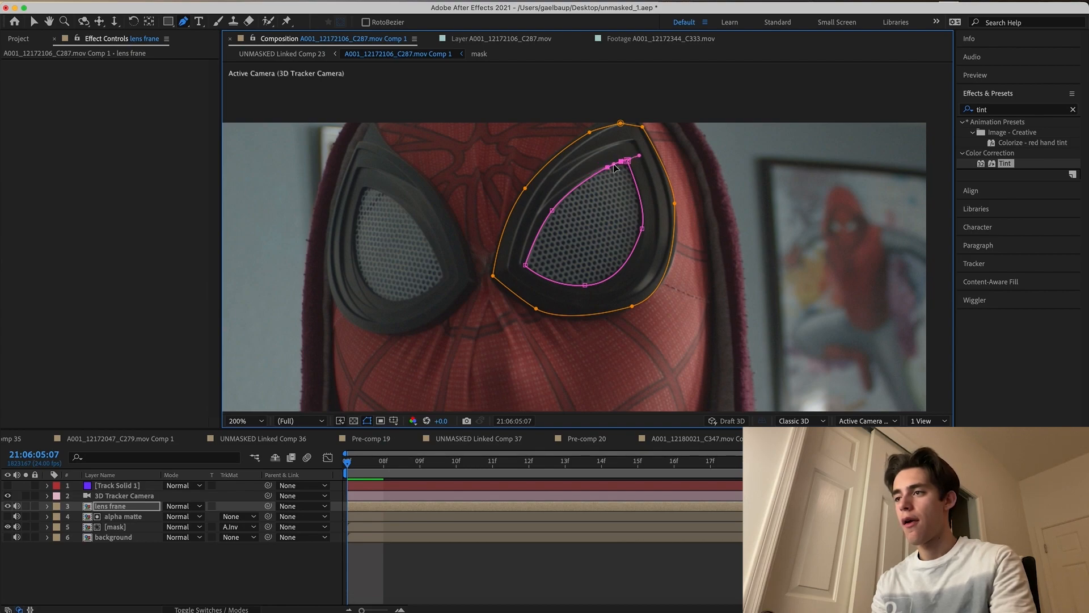
{"action": "left_click_drag", "start_coordinate": [615, 167], "coordinate": [640, 212]}
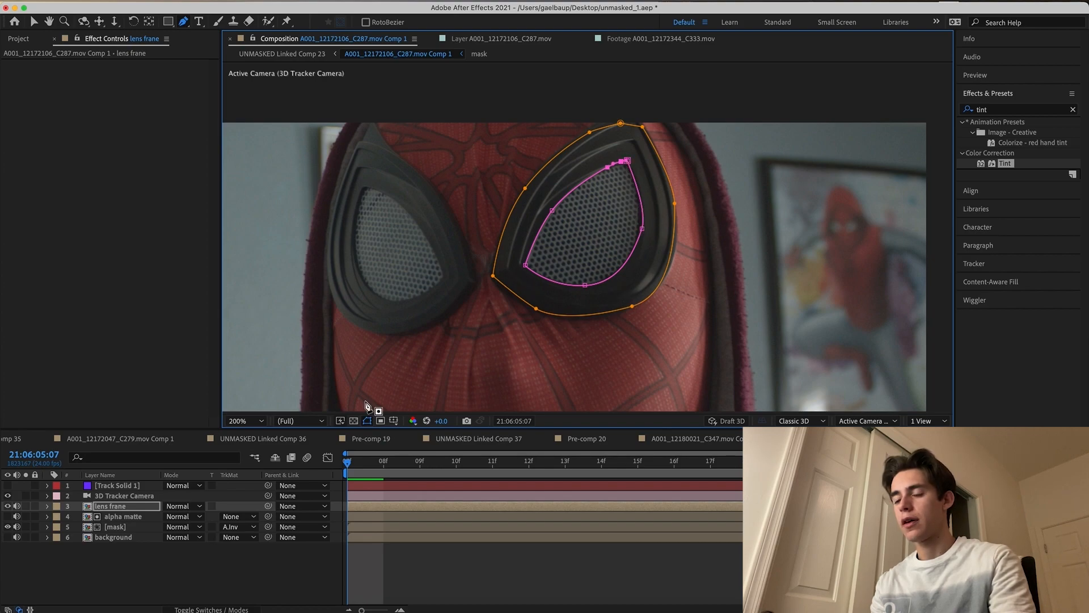
Set lens frame's inner Mask 2 to Subtract and enable its 3D Layer switch
{"action": "left_click", "coordinate": [40, 505]}
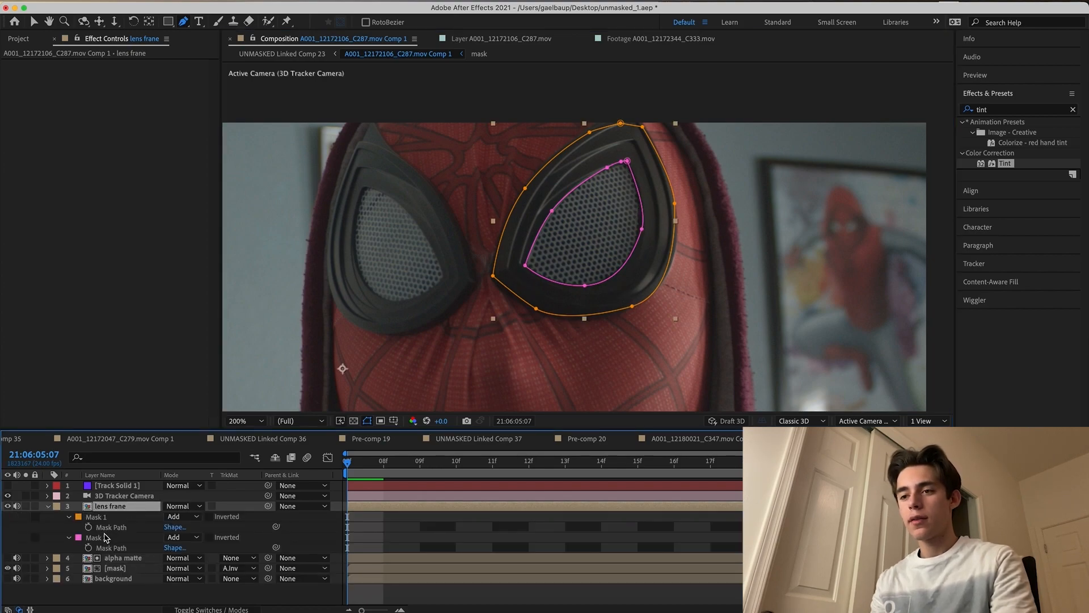
{"action": "left_click", "coordinate": [182, 537]}
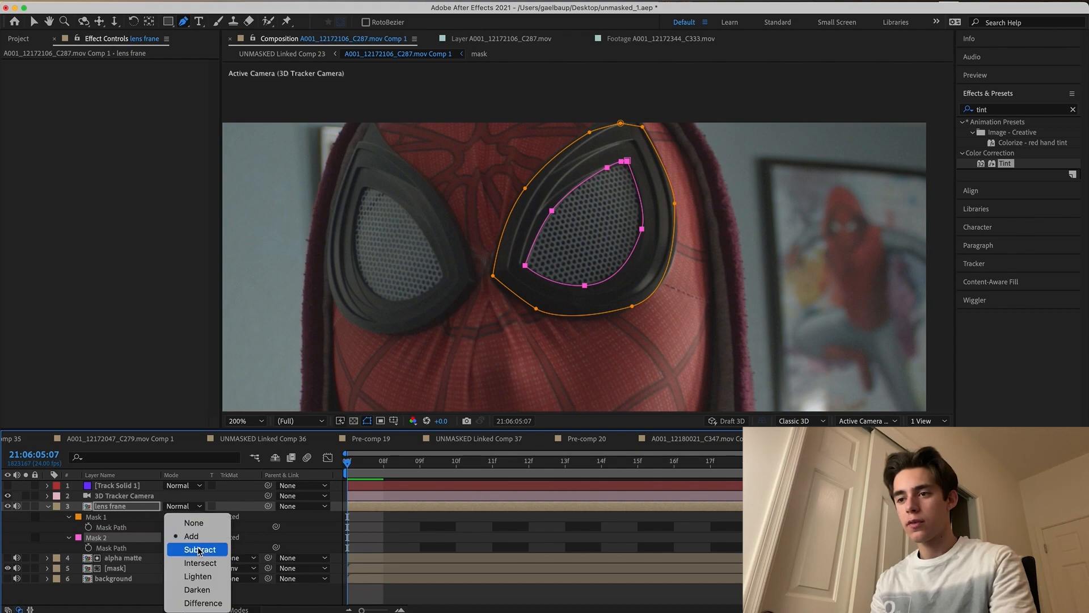
{"action": "left_click", "coordinate": [197, 549]}
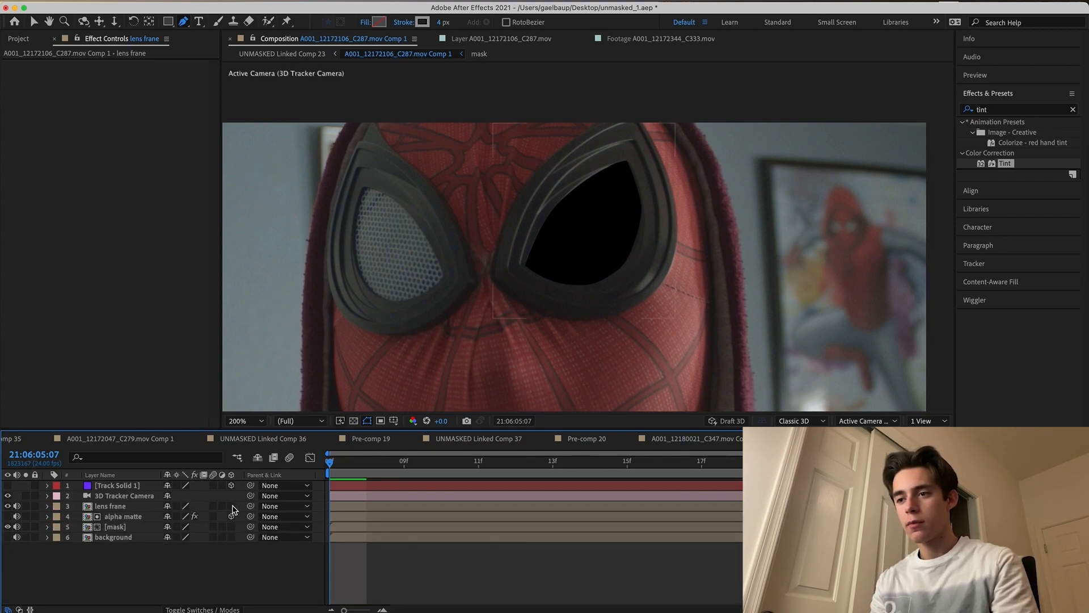
{"action": "left_click", "coordinate": [106, 506]}
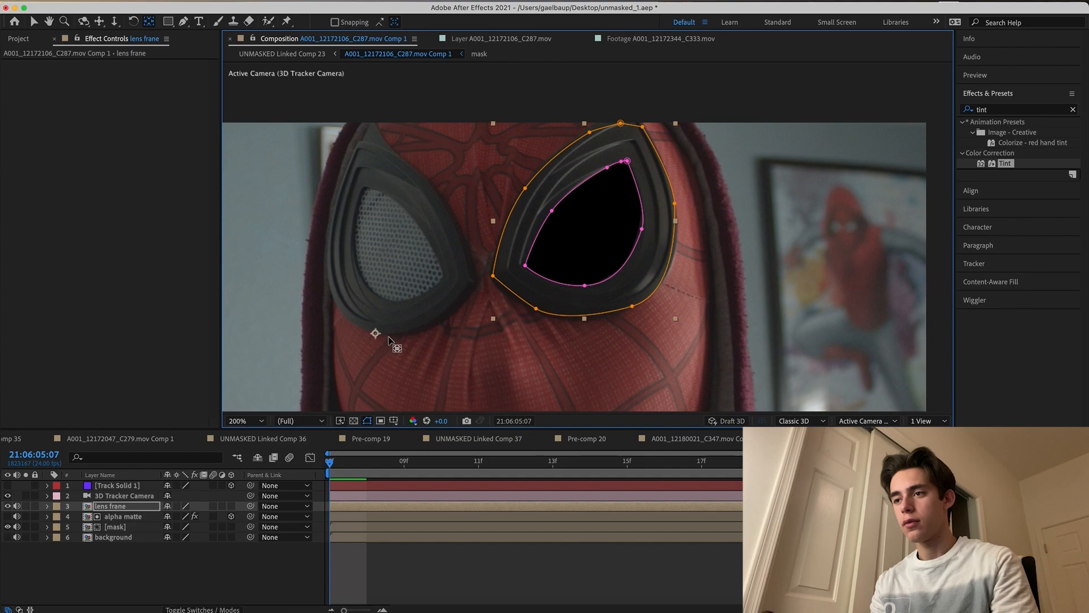
{"action": "mouse_move", "coordinate": [586, 231]}
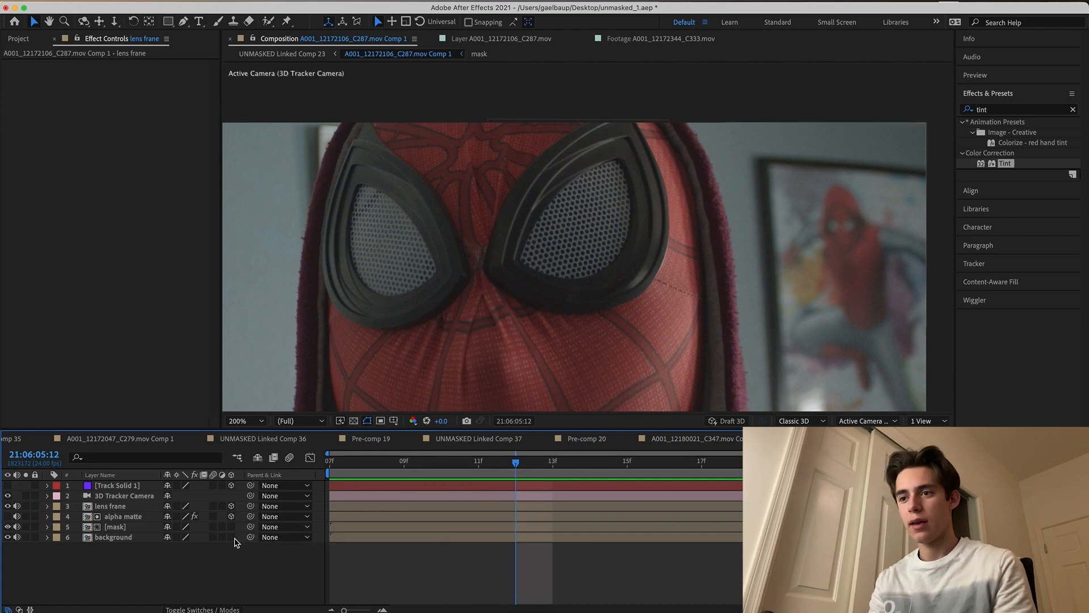
Move lens frame below the mask layer and reveal its Scale at 71%
{"action": "left_click", "coordinate": [109, 505]}
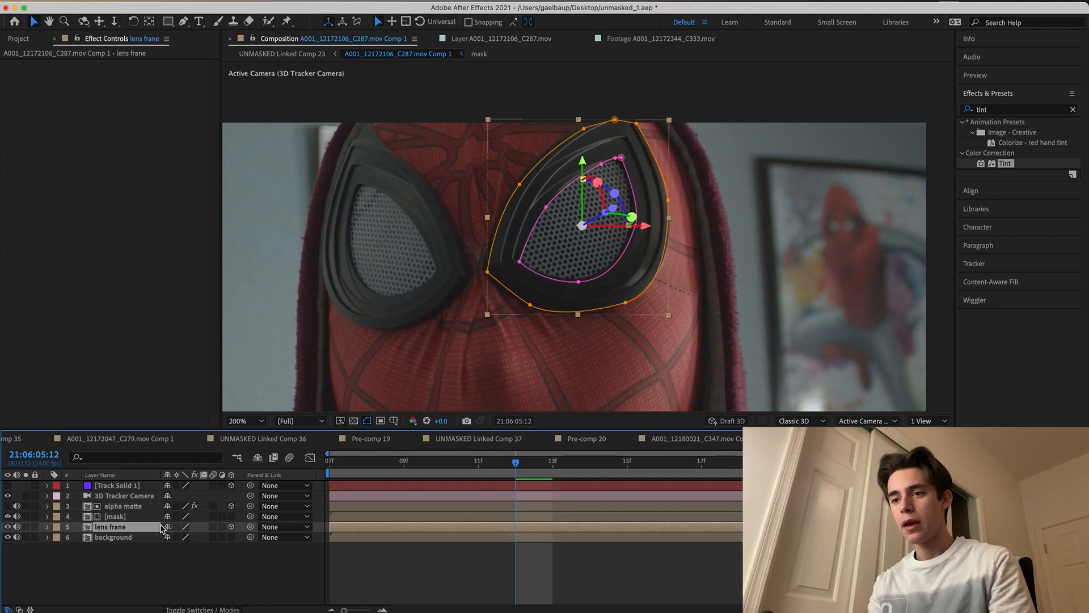
{"action": "left_click", "coordinate": [48, 526]}
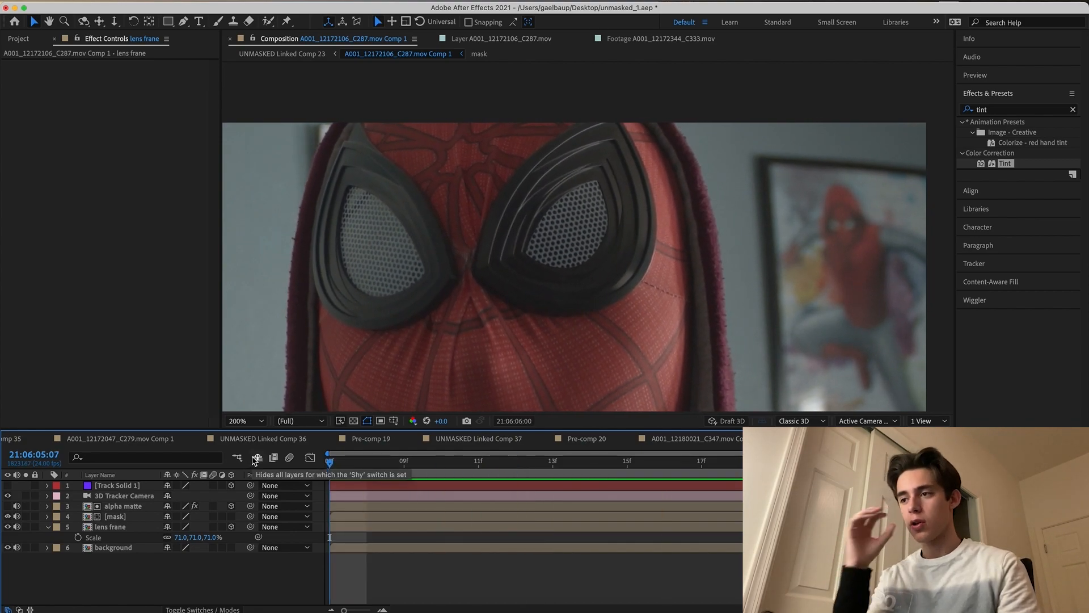
Start Scale keyframing on the lens frame layer and select the keyframe at frame 13
{"action": "left_click", "coordinate": [551, 465]}
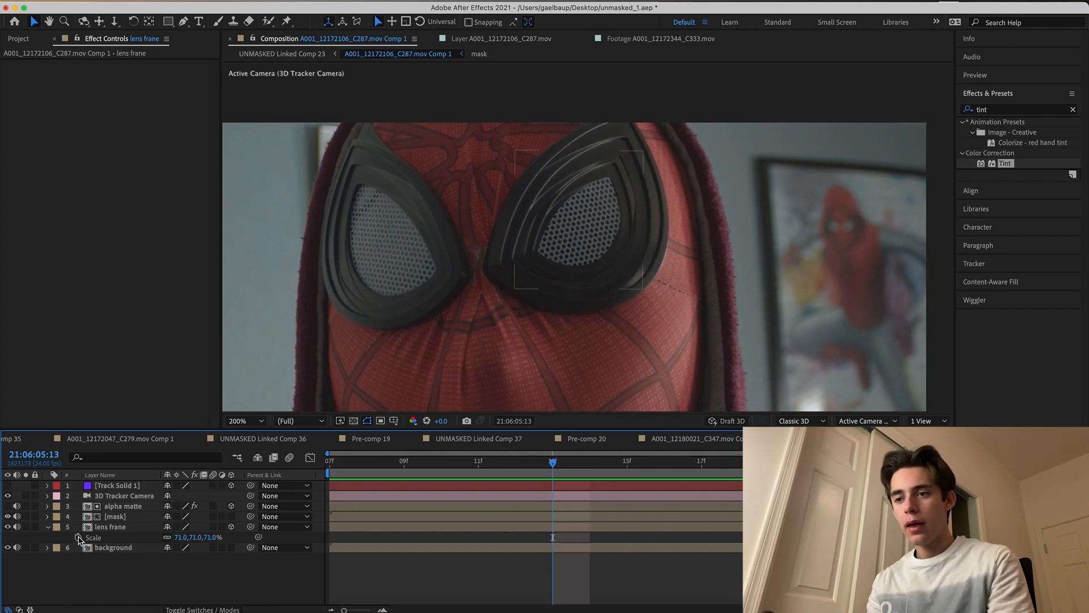
{"action": "left_click", "coordinate": [402, 465]}
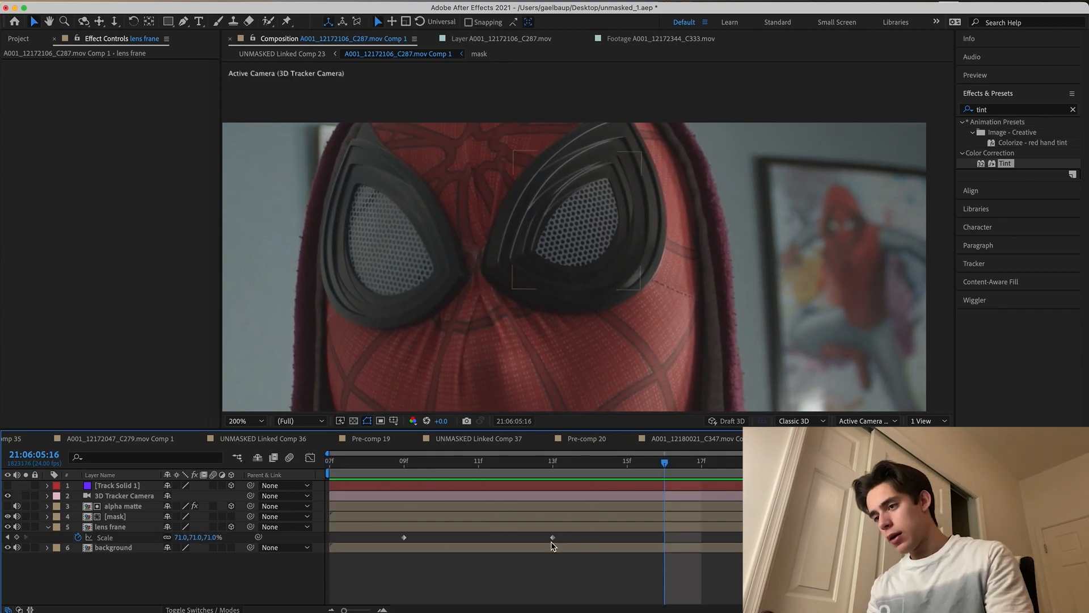
{"action": "left_click", "coordinate": [110, 526]}
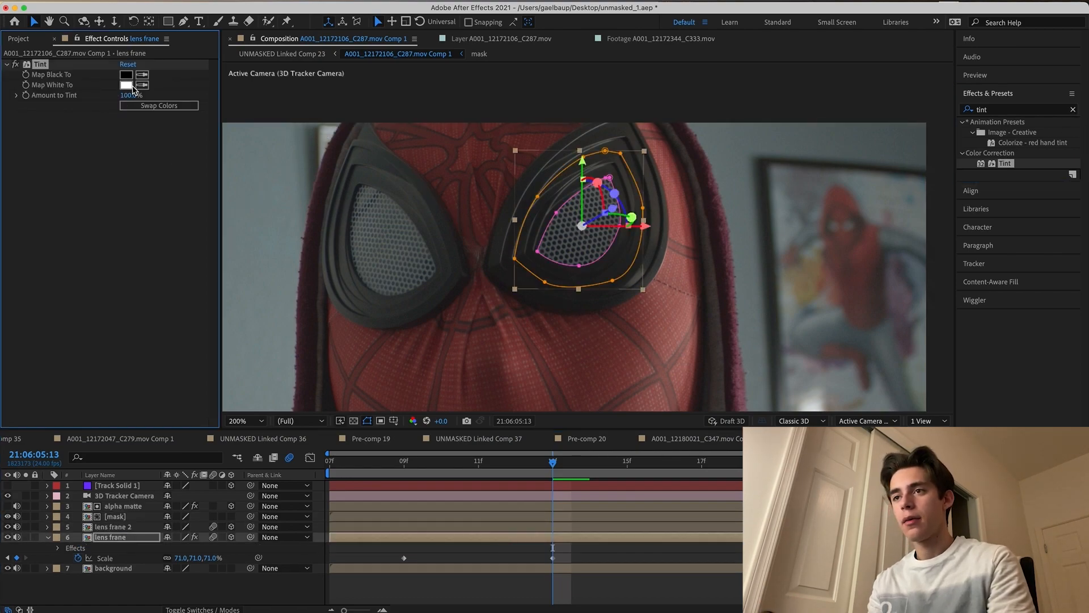
Map the Tint's white to black and add a Gaussian Blur of about 26.6 blurriness
{"action": "left_click", "coordinate": [126, 84]}
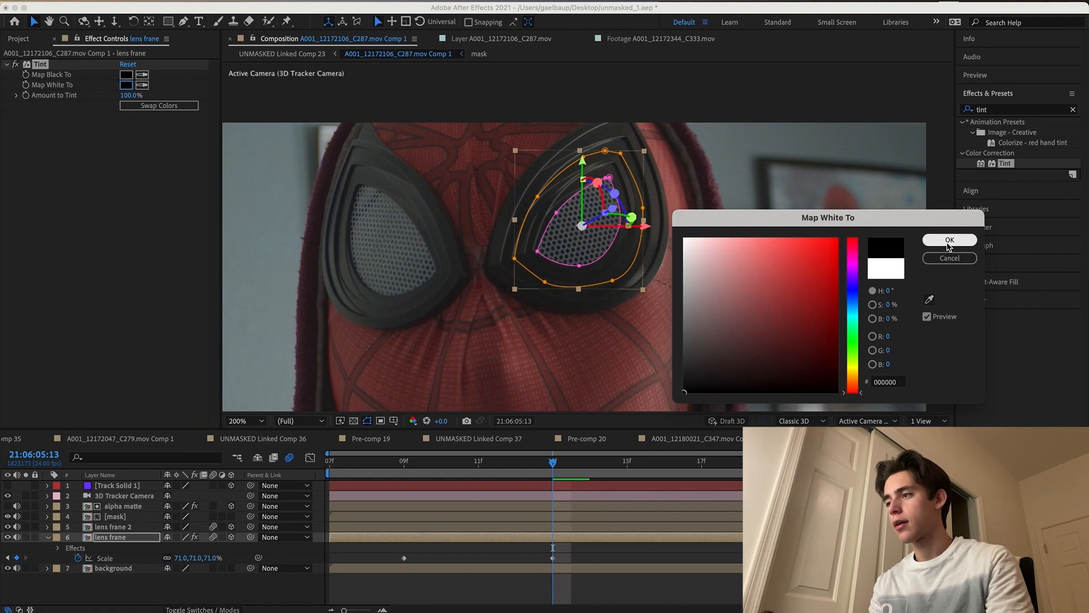
{"action": "left_click", "coordinate": [950, 240]}
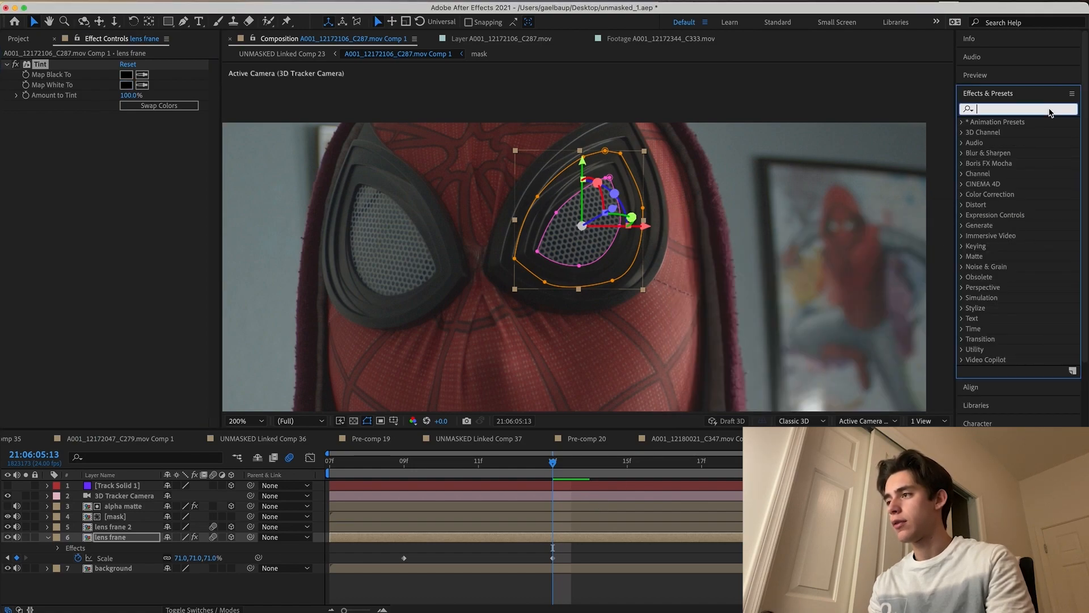
{"action": "type", "text": "gaus"}
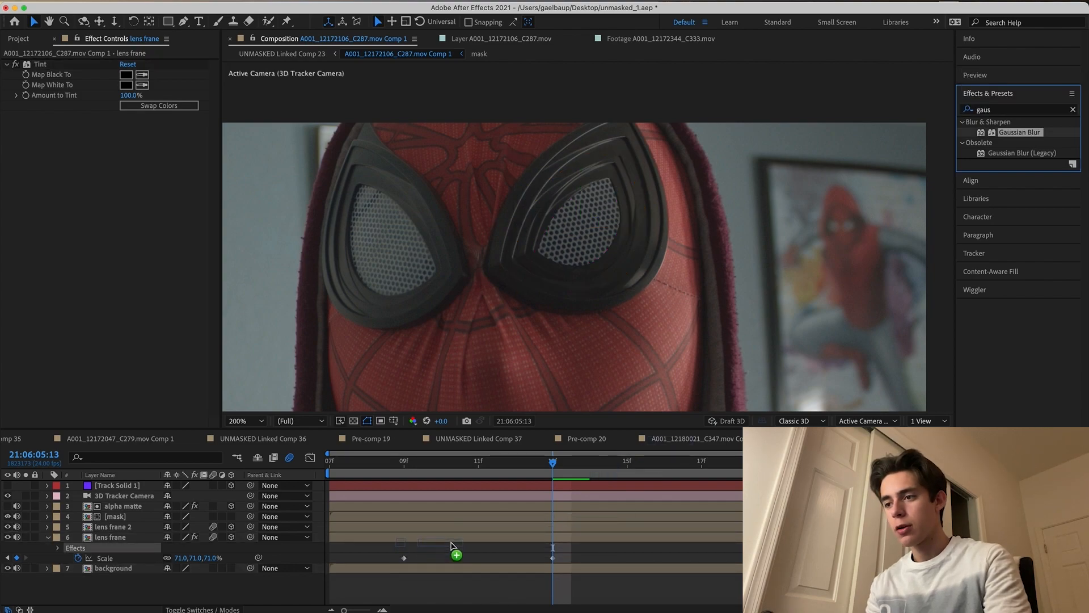
{"action": "double_click", "coordinate": [1019, 131]}
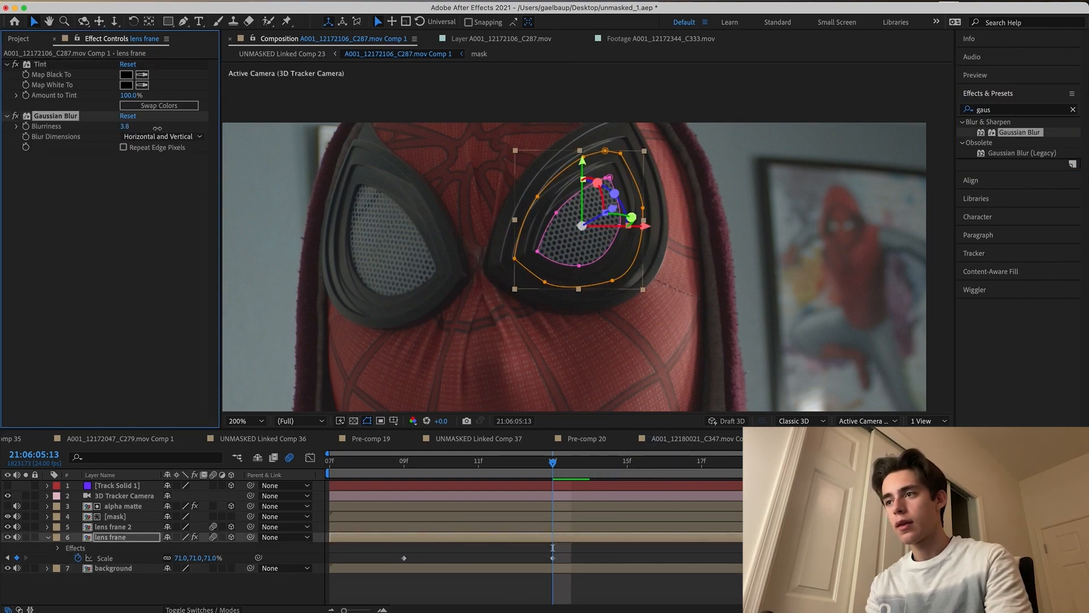
{"action": "type", "text": "80.1"}
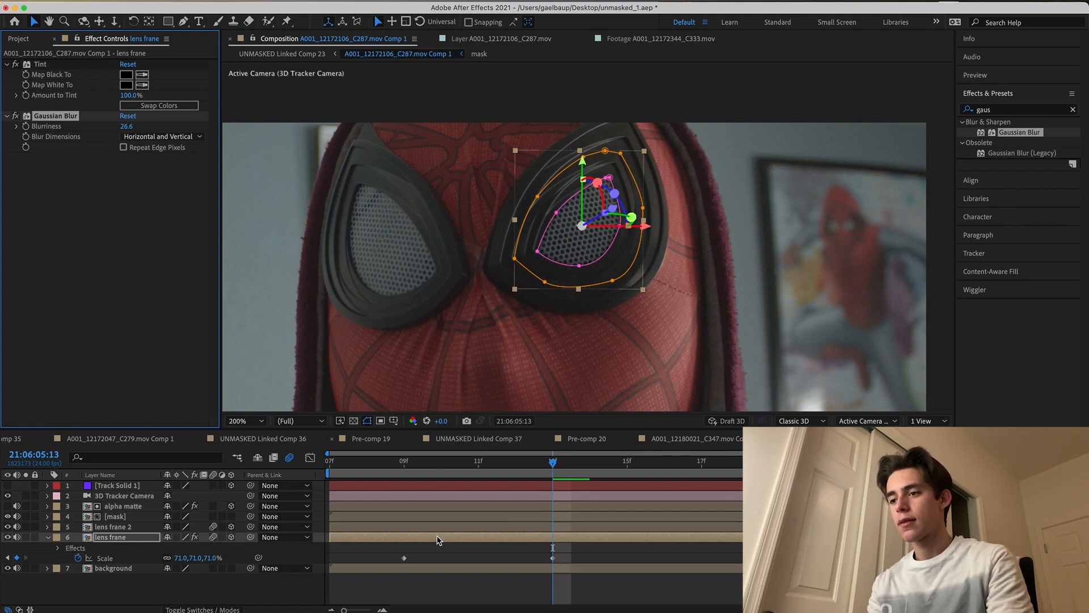
{"action": "left_click", "coordinate": [113, 568]}
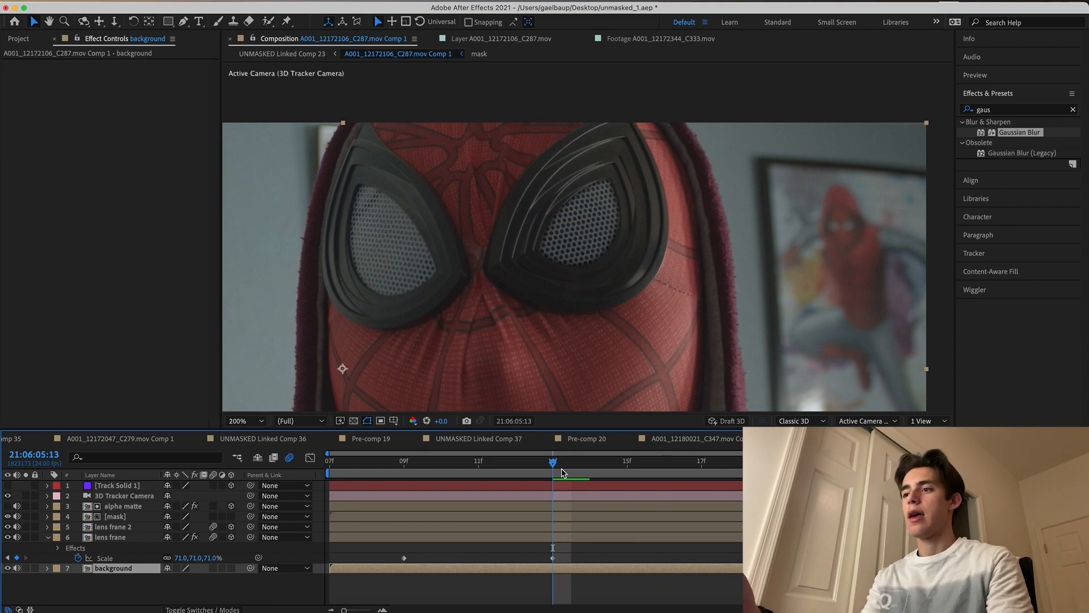